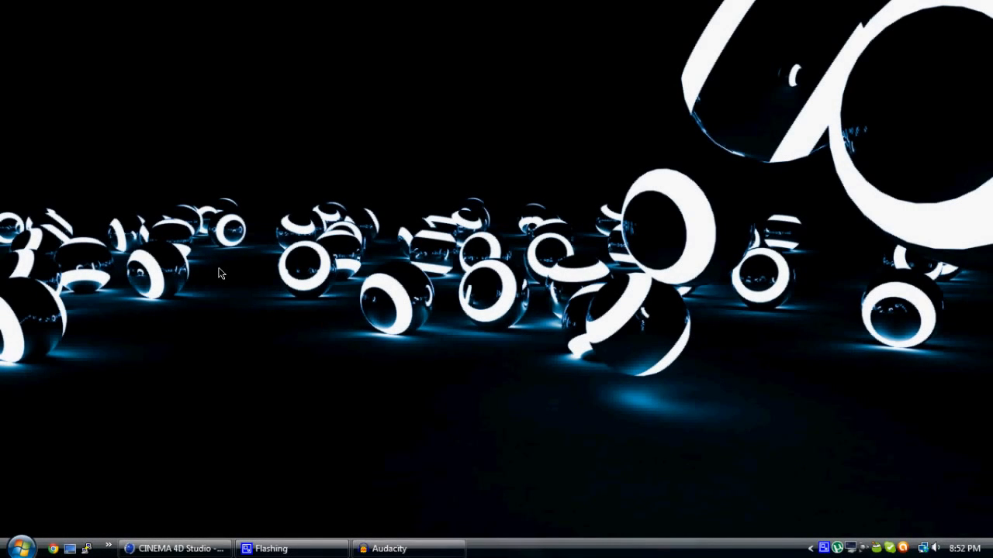
mouse_move(472, 71)
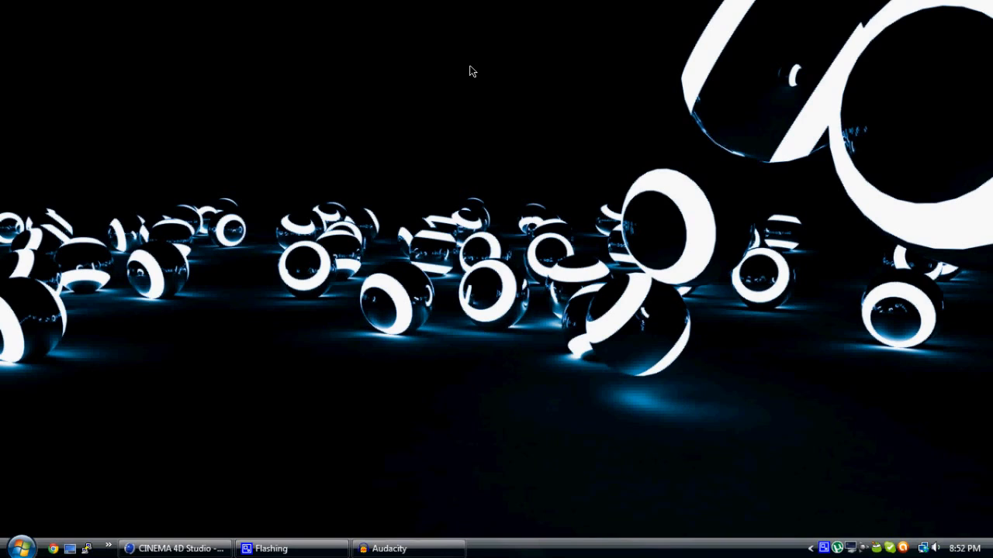
mouse_move(494, 149)
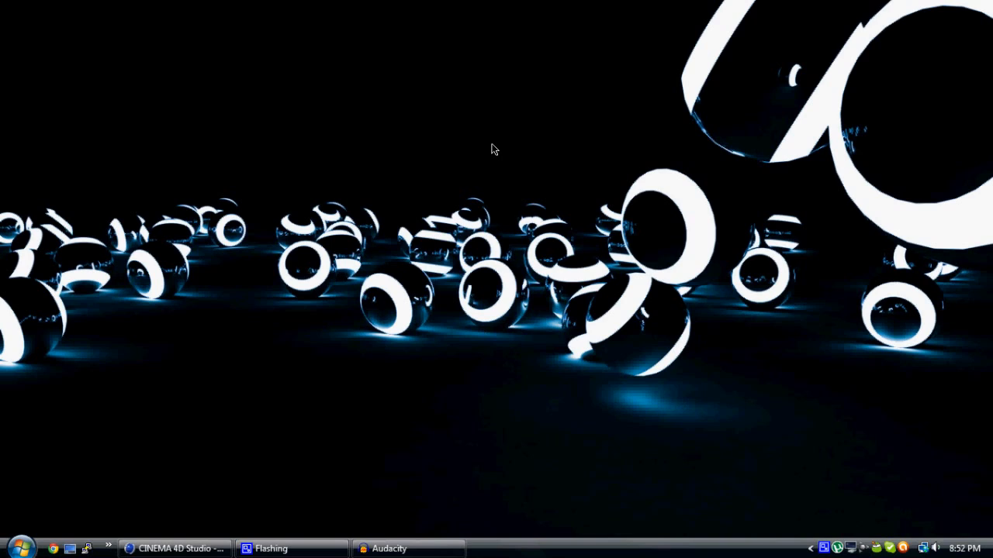
mouse_move(316, 336)
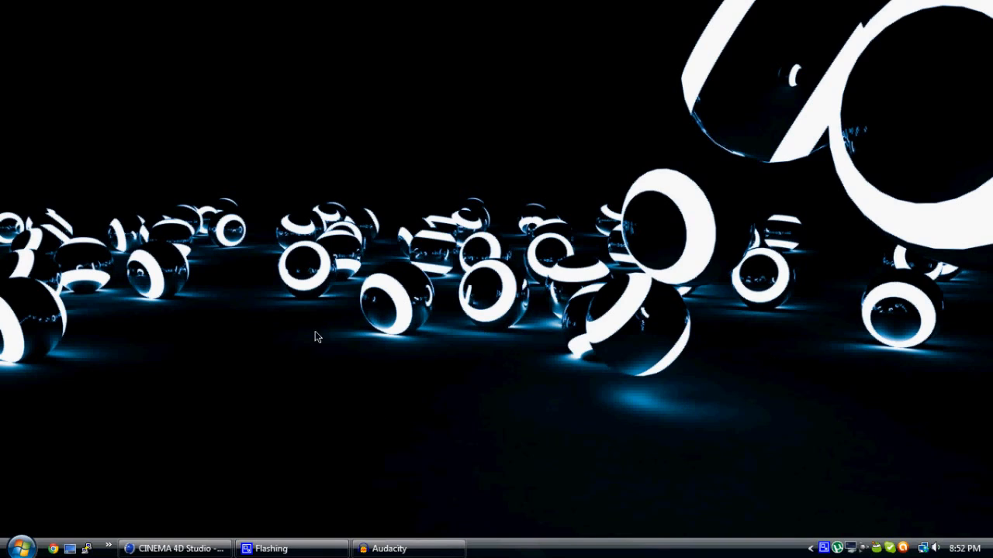
mouse_move(432, 177)
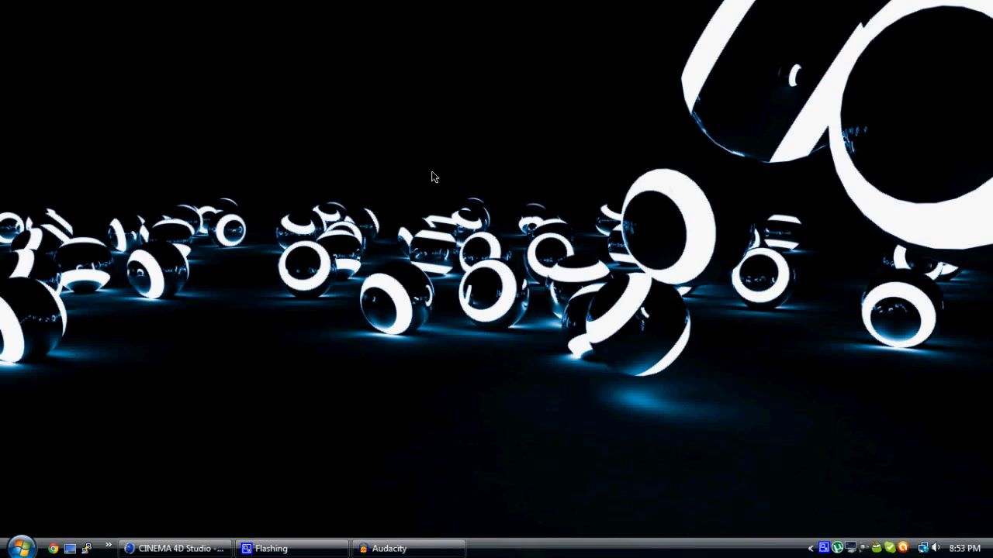
mouse_move(46, 461)
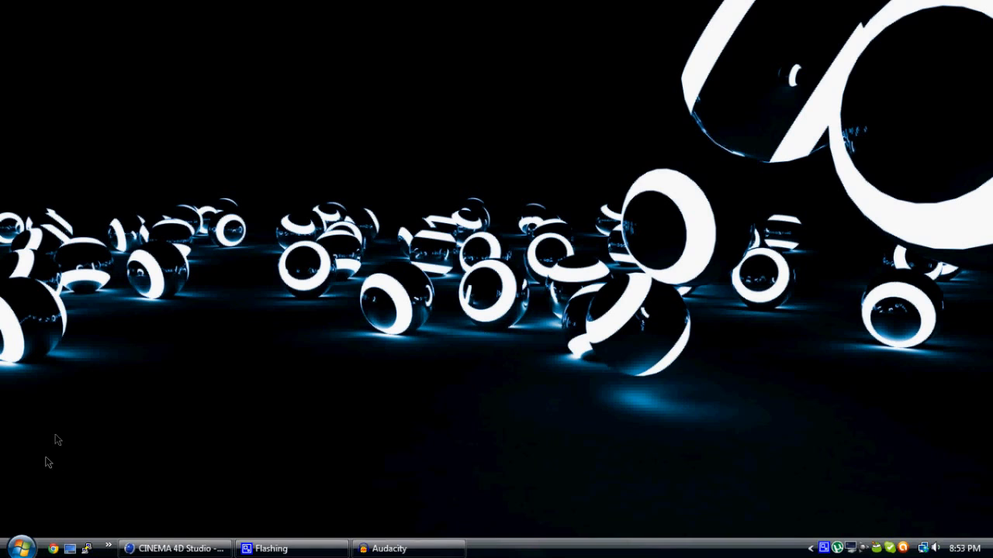
Add a Floor object to the empty scene.
left_click(174, 548)
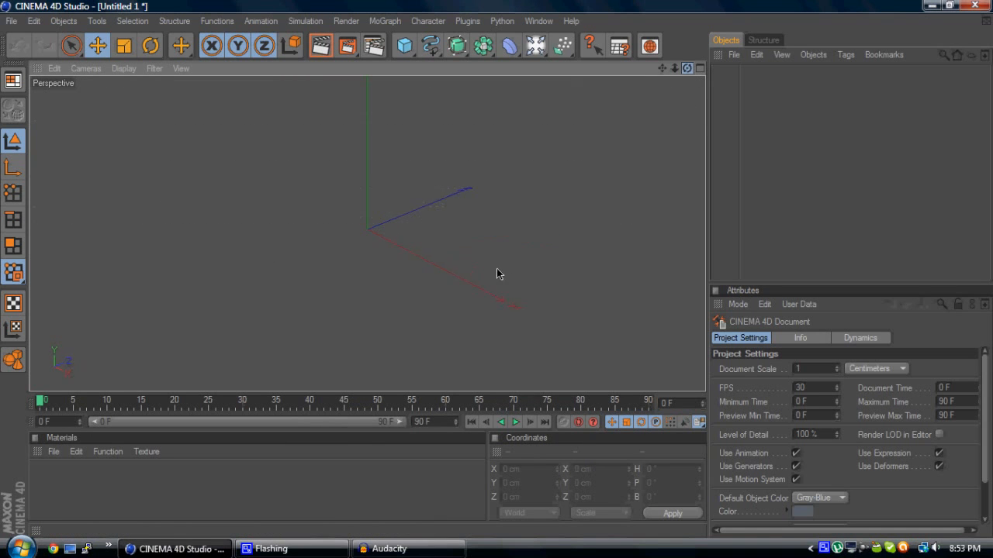
left_click(536, 45)
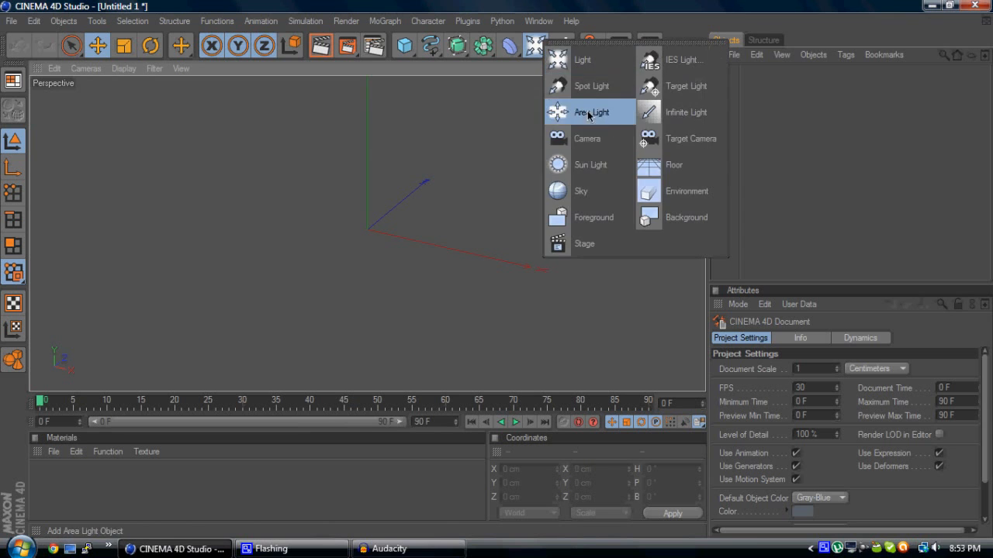
left_click(673, 164)
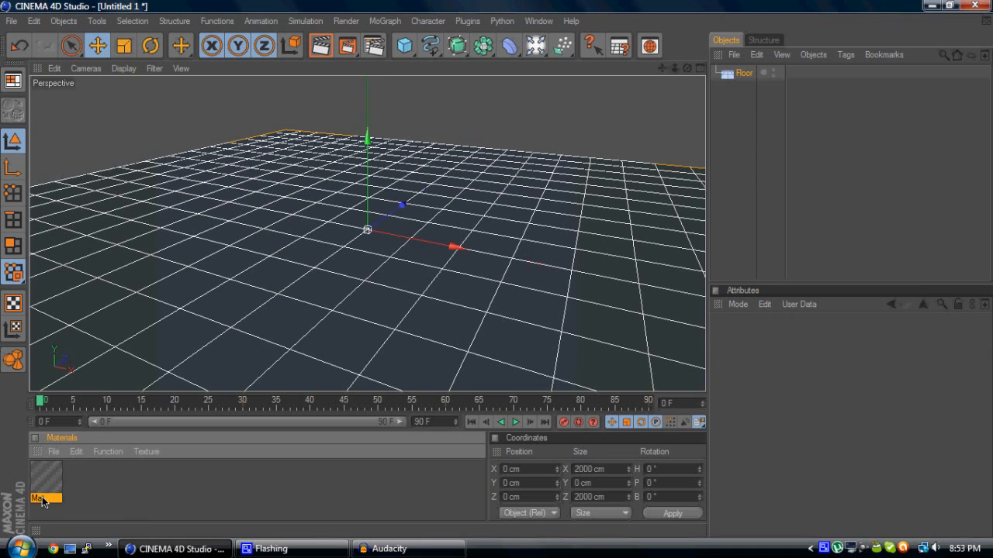
Create a new material with colour 16,16,16 and apply it to the Floor.
double_click(44, 485)
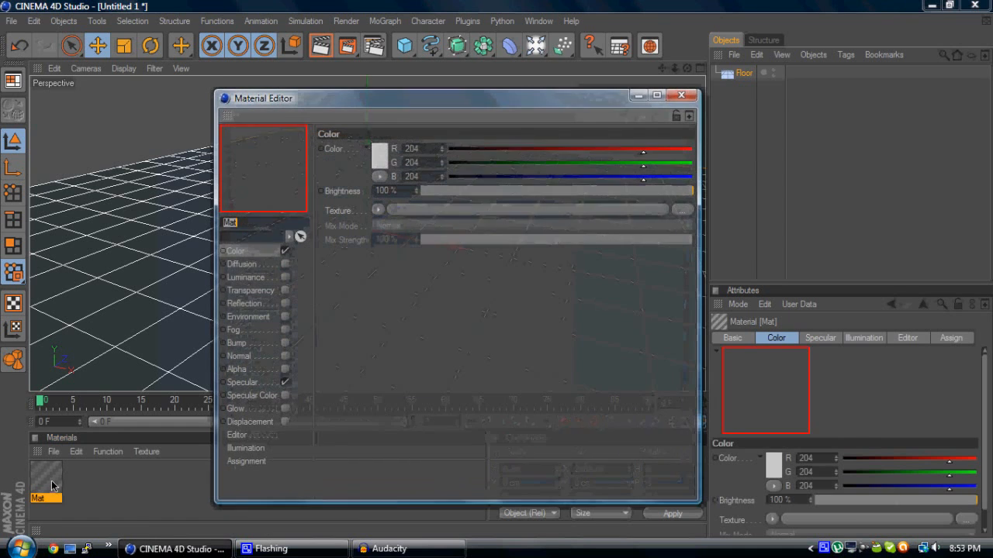
left_click(379, 158)
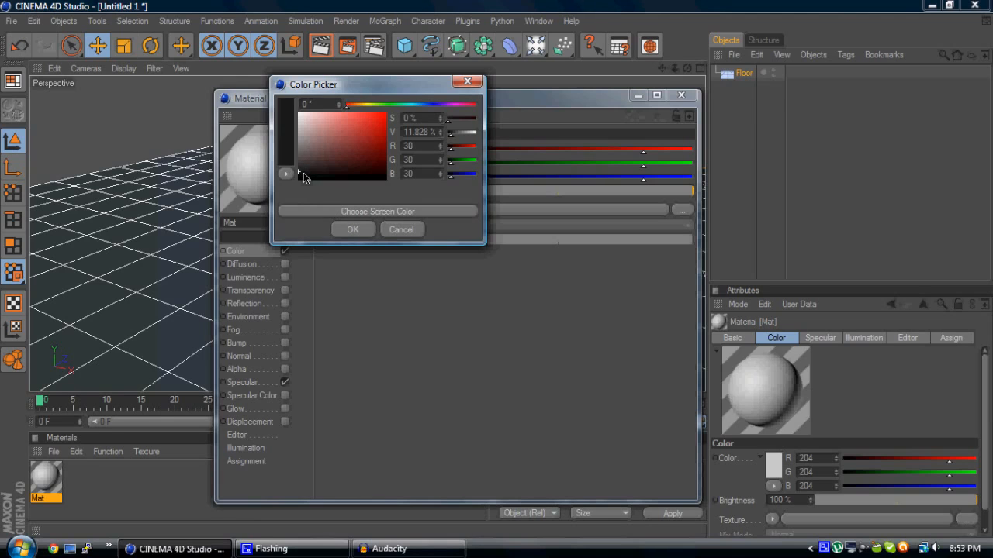
left_click(352, 229)
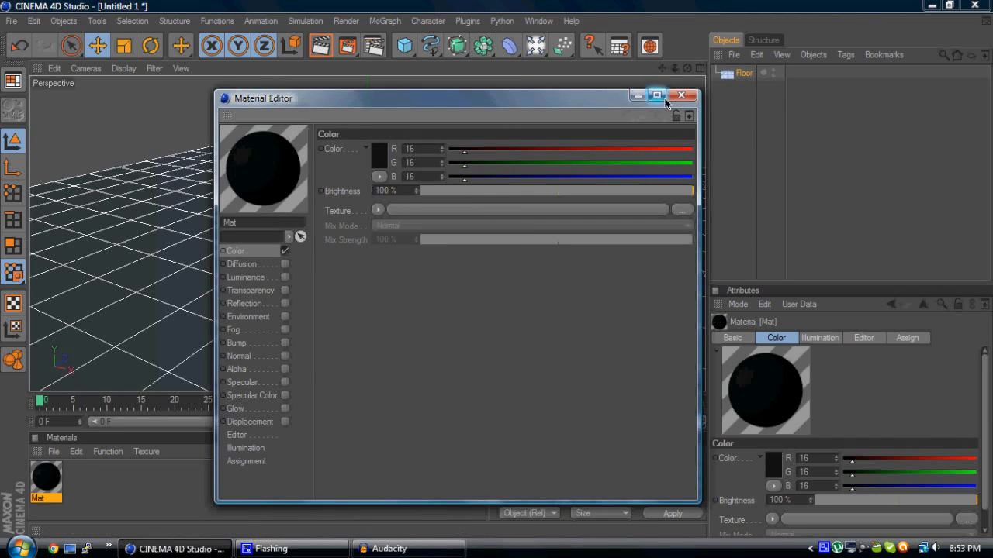
left_click(681, 95)
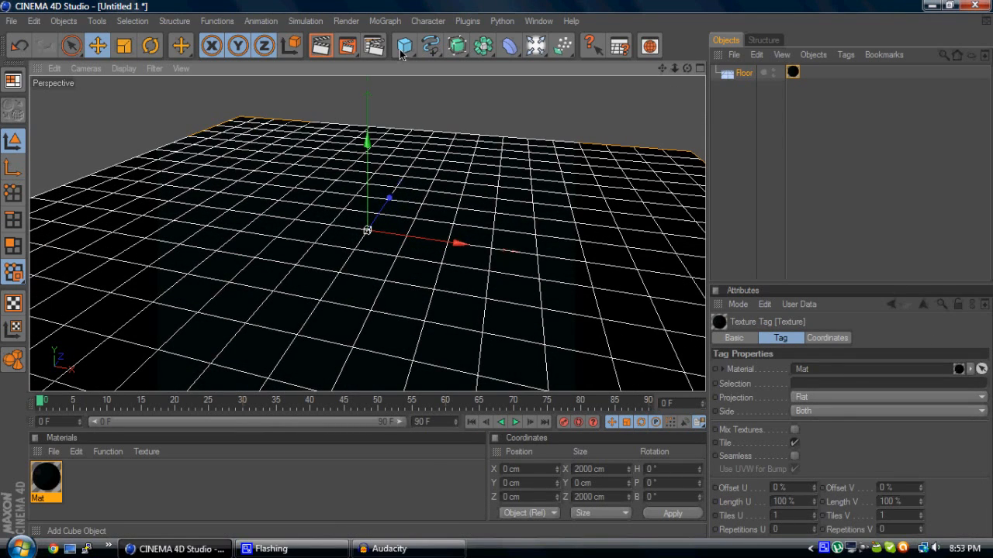
Add a sphere raised above the floor and duplicate it as Sphere 1.
left_click(403, 46)
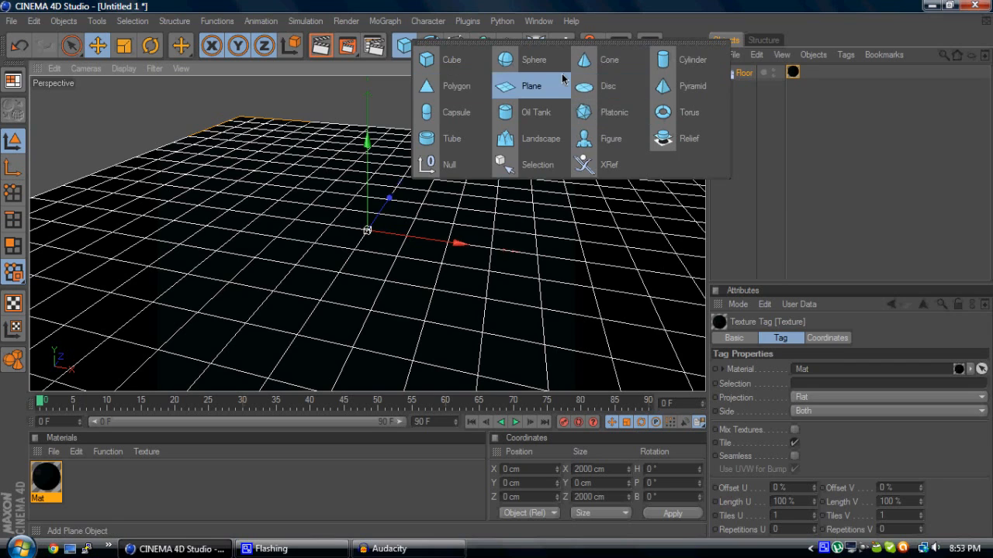
left_click(533, 59)
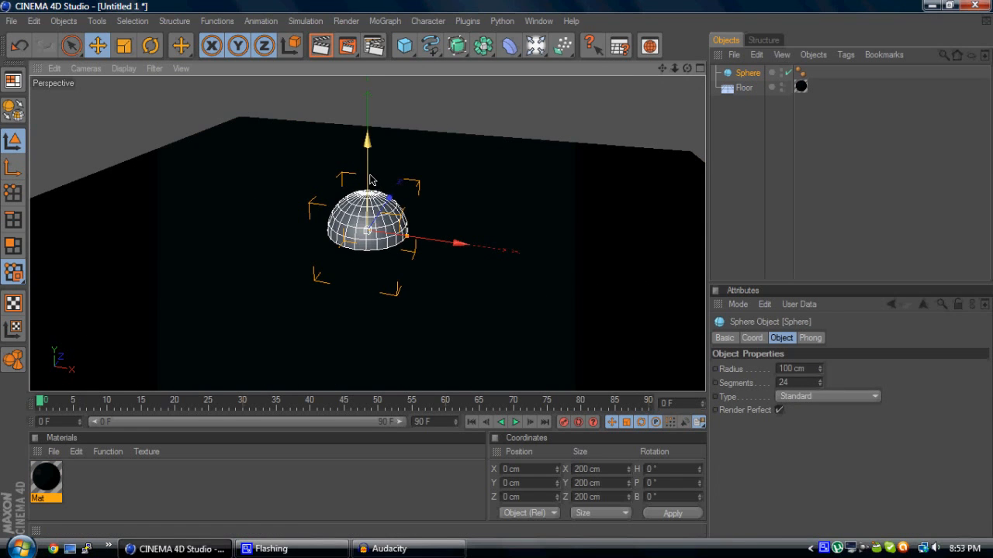
mouse_move(366, 161)
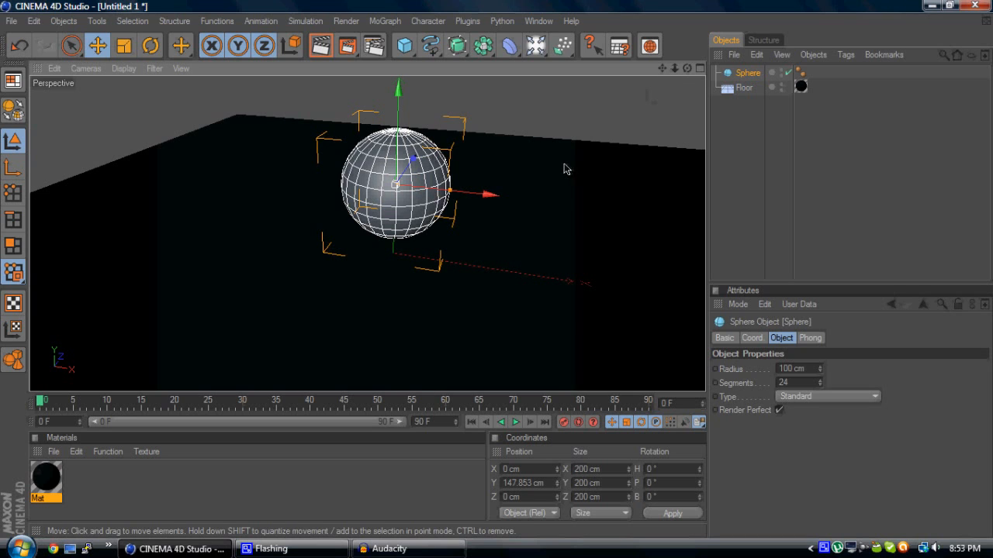
left_click(755, 54)
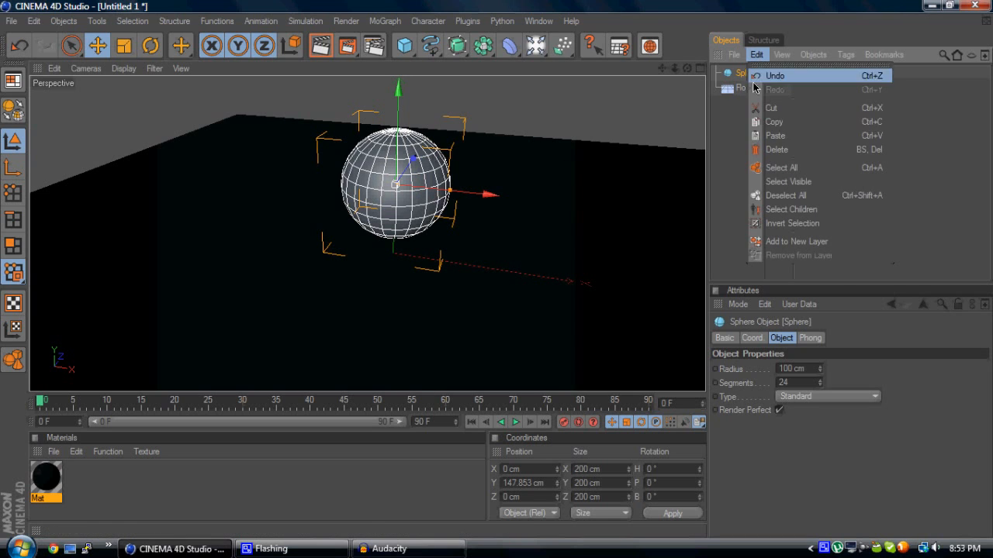
mouse_move(446, 141)
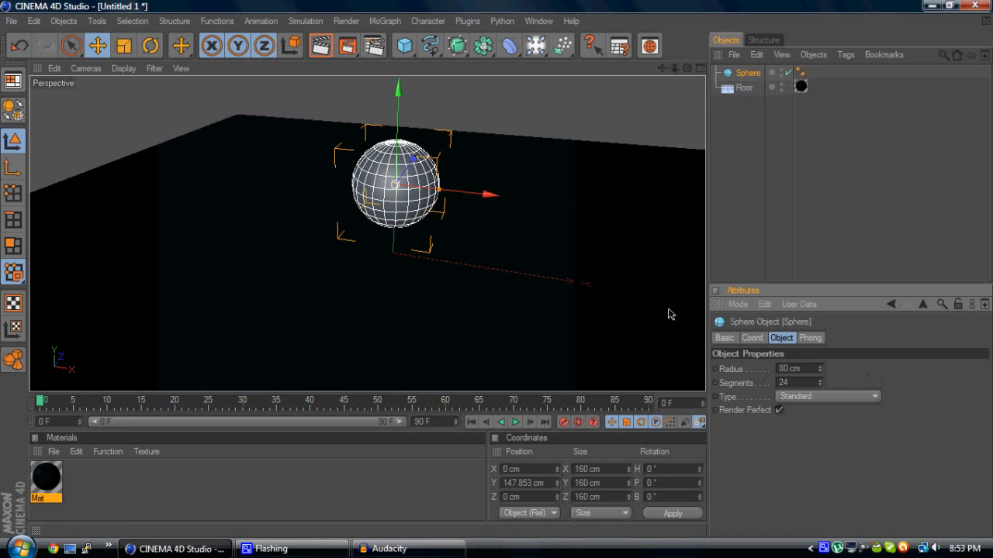
left_click(755, 54)
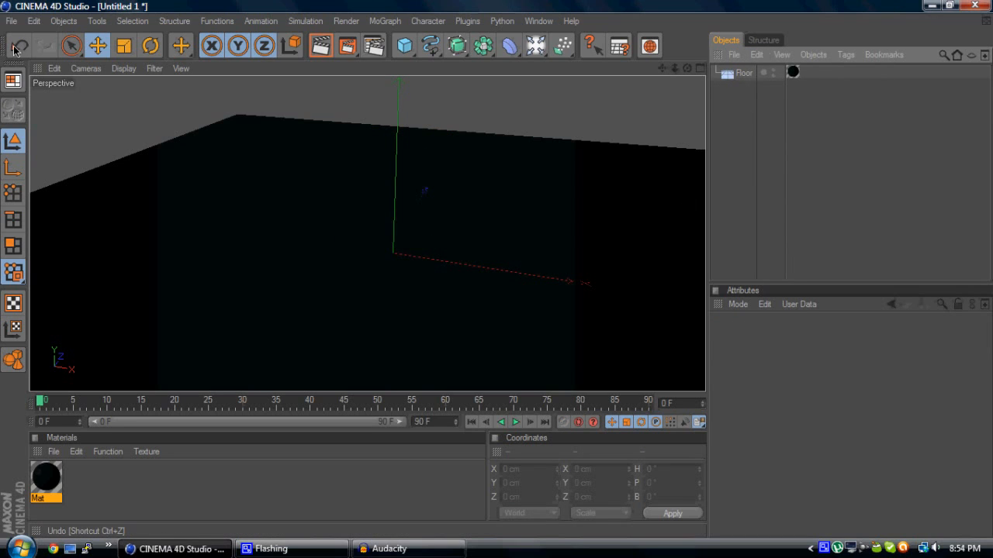
left_click(403, 44)
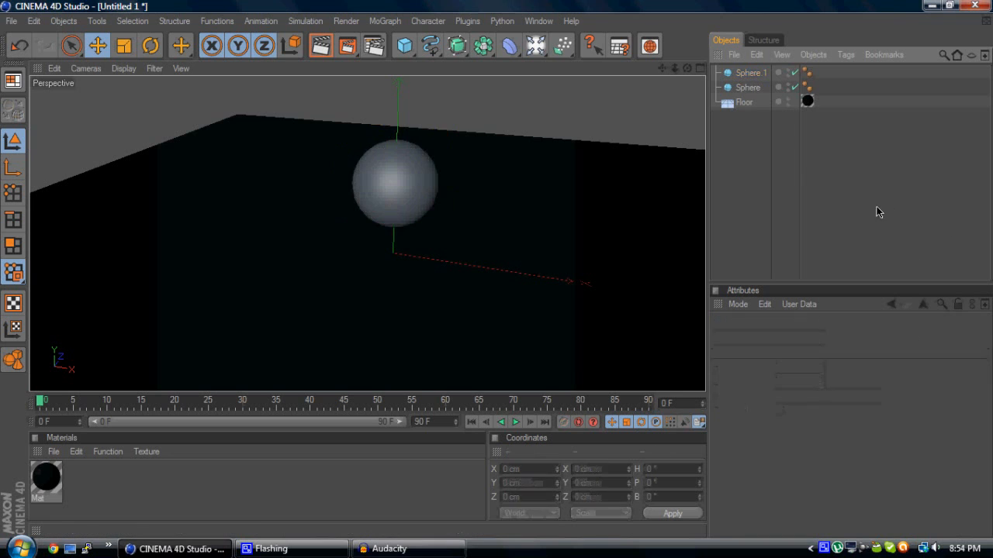
Make Sphere 1 editable and loop-select polygon rings near its top and bottom.
left_click(749, 72)
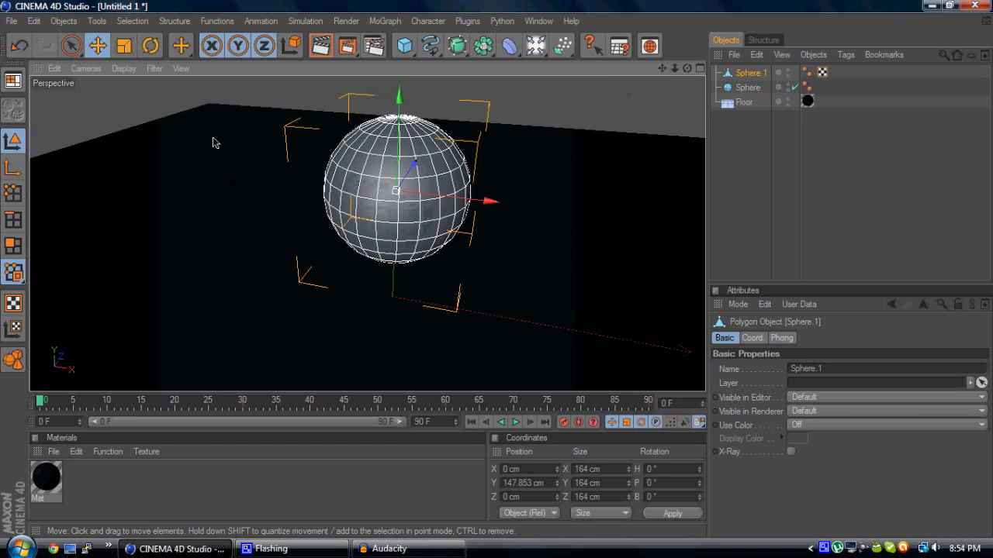
left_click(71, 45)
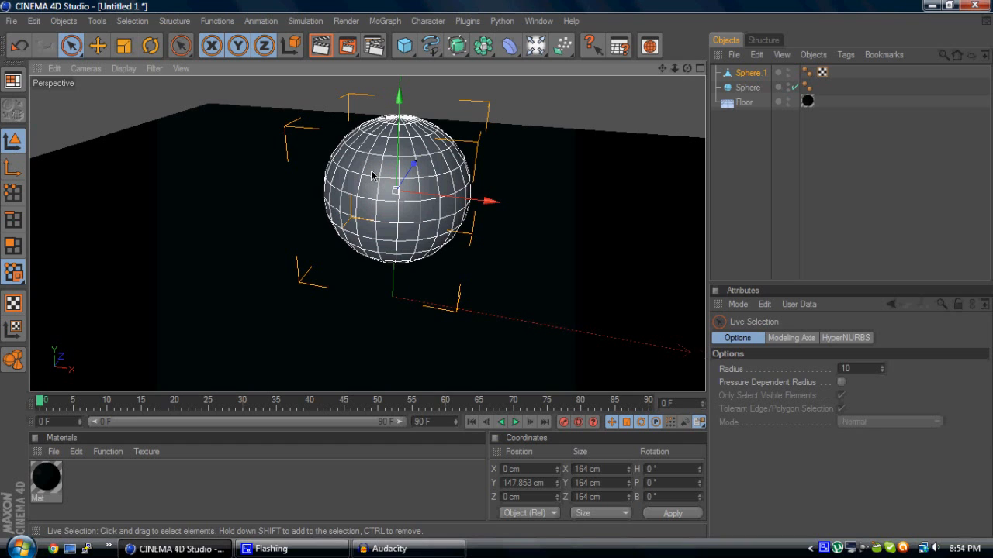
mouse_move(396, 221)
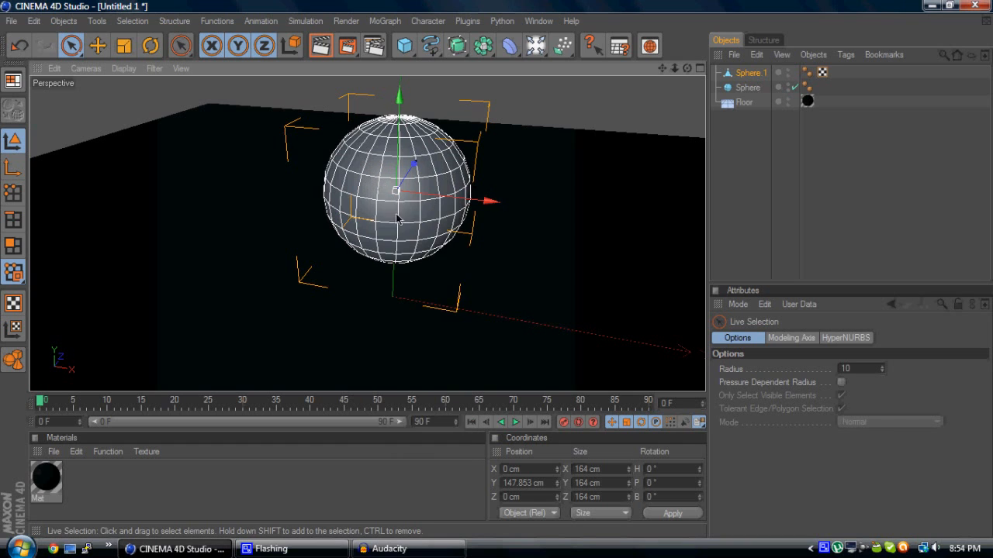
left_click(181, 45)
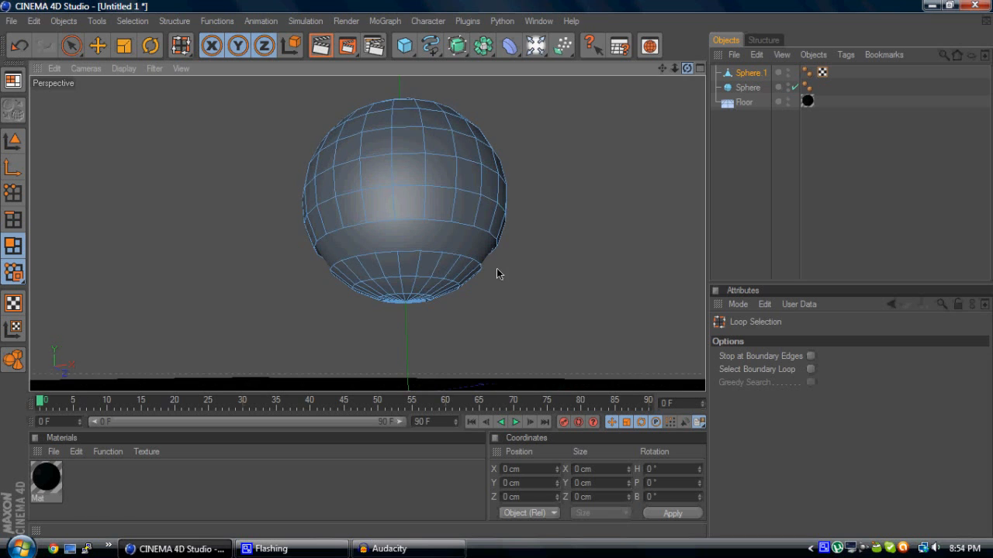
left_click(749, 87)
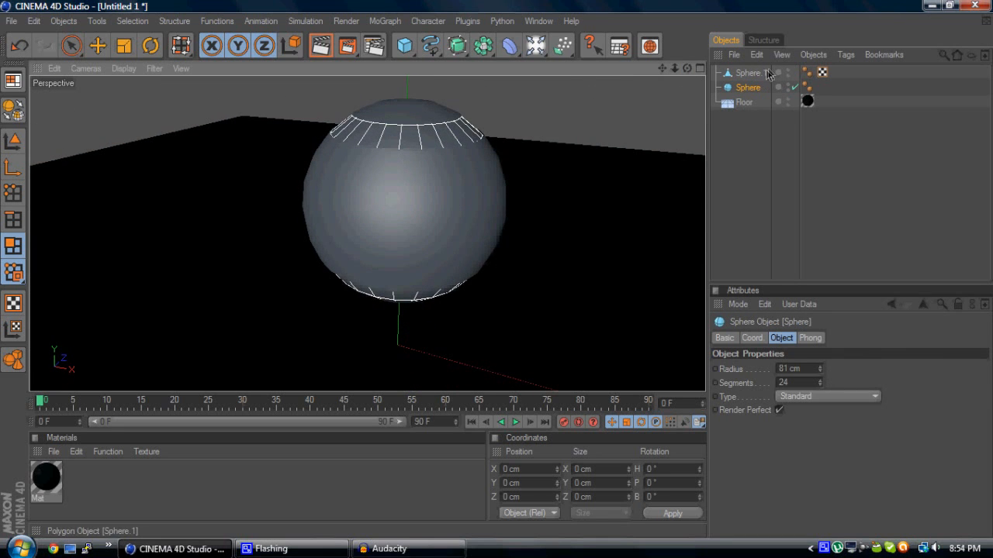
left_click(749, 72)
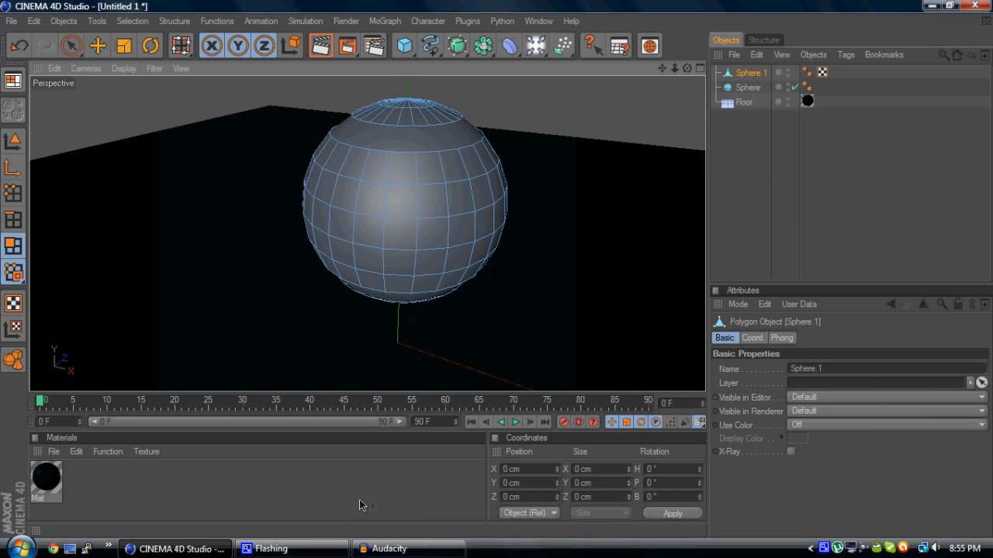
Give Mat.1 cyan Color and Luminance and apply it to the Sphere.
double_click(44, 477)
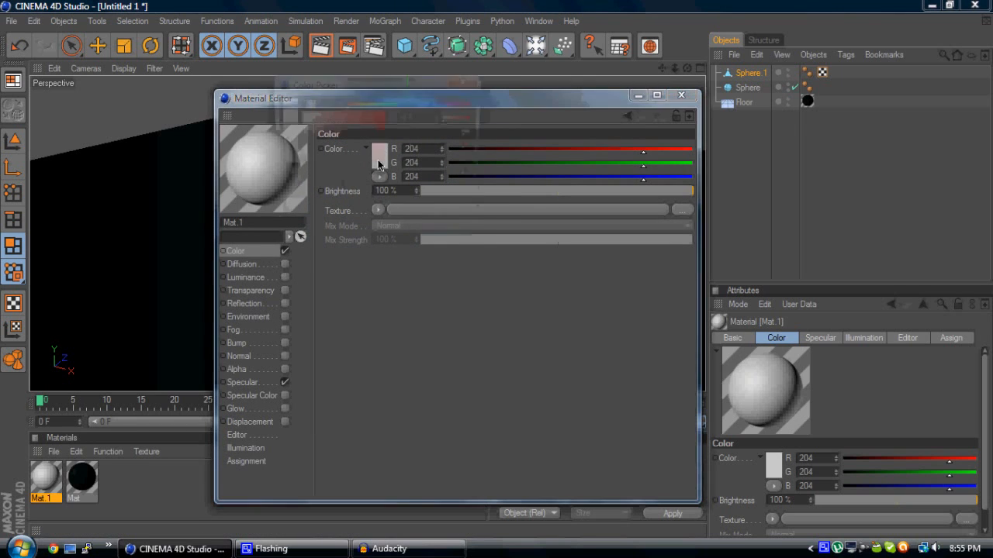
left_click(379, 149)
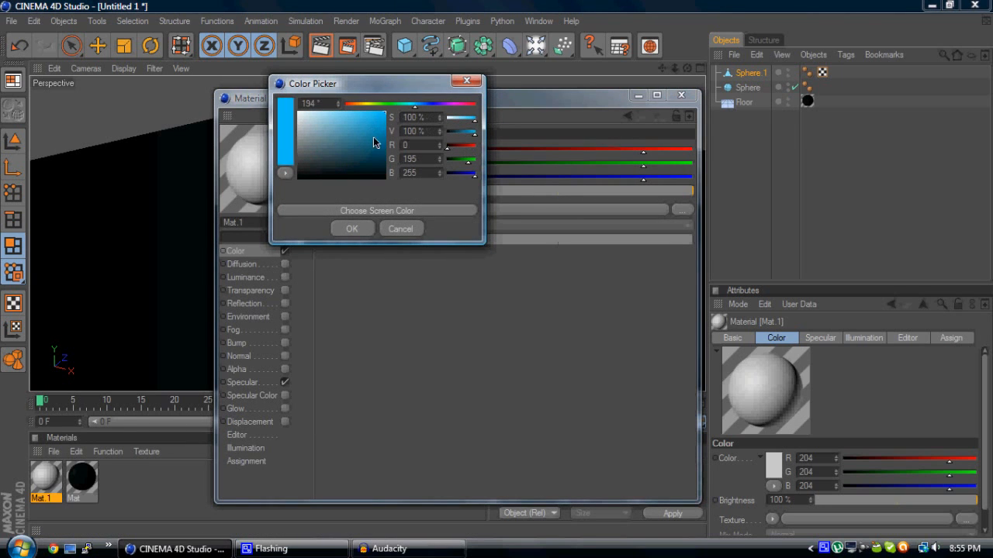
left_click(351, 229)
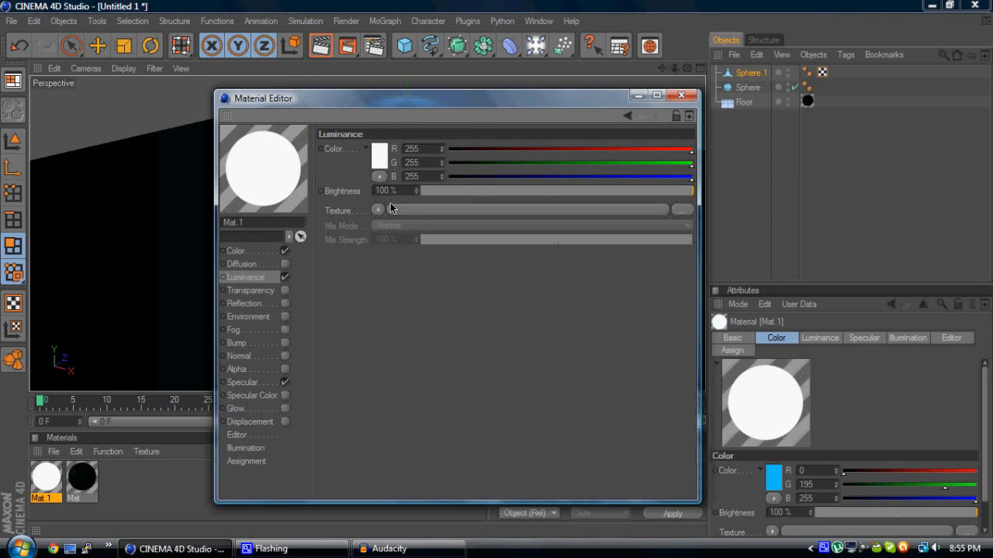
left_click(378, 148)
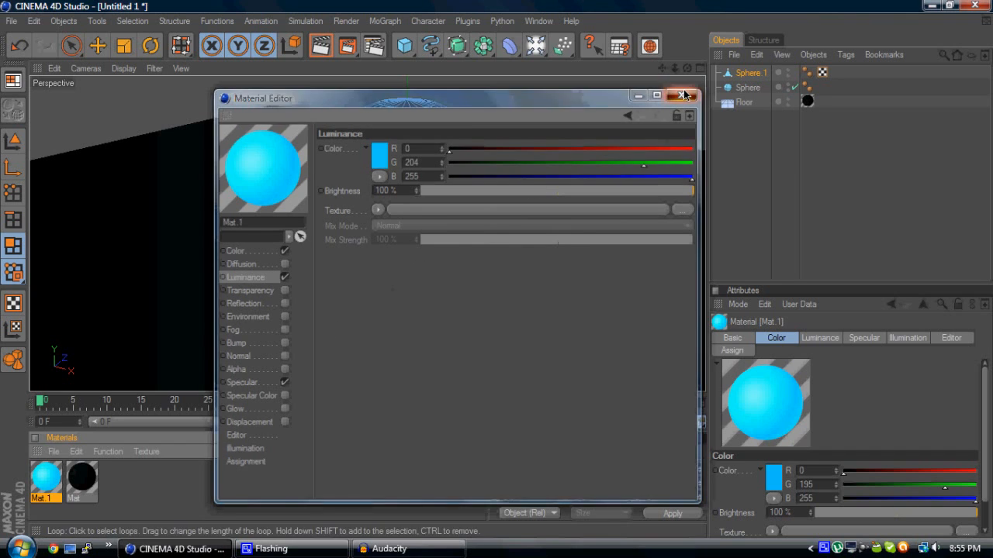
left_click(682, 95)
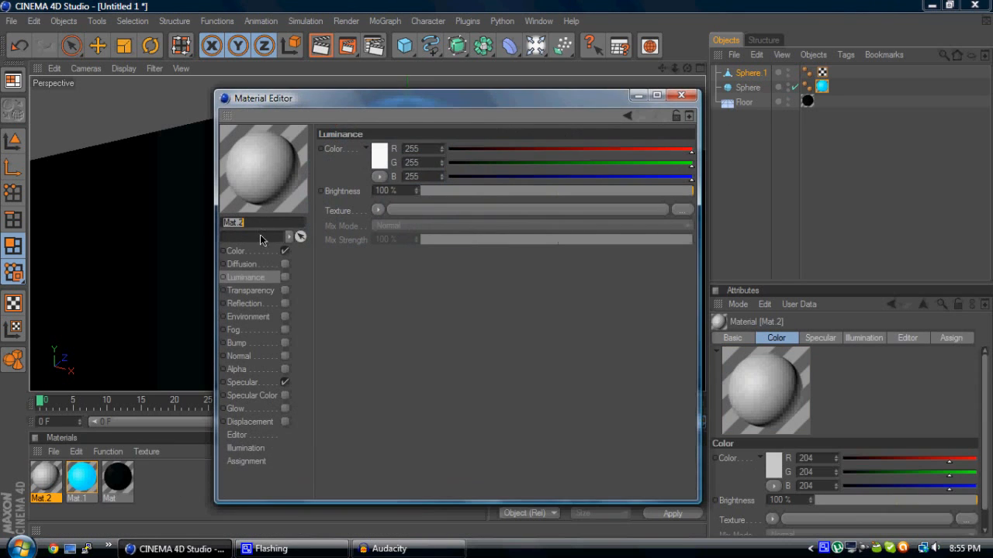
Make Mat.2 near-black with Fresnel reflection at 10% mix and specular off.
left_click(379, 153)
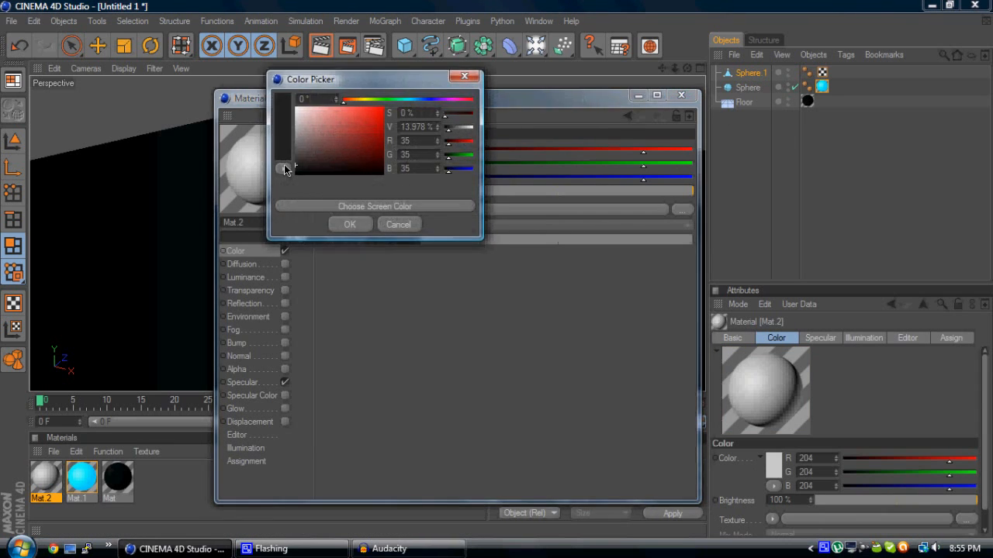
left_click(349, 224)
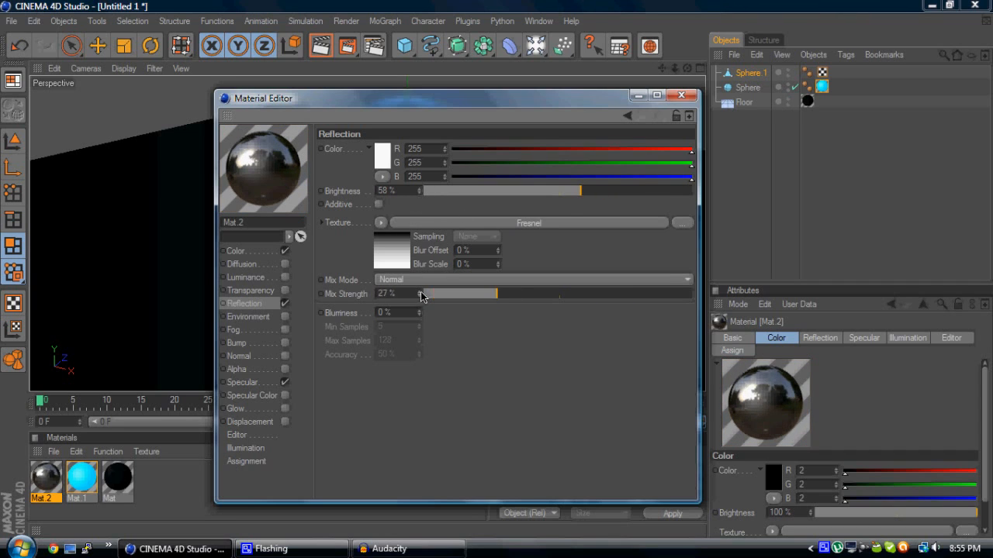
left_click_drag(597, 191, 422, 191)
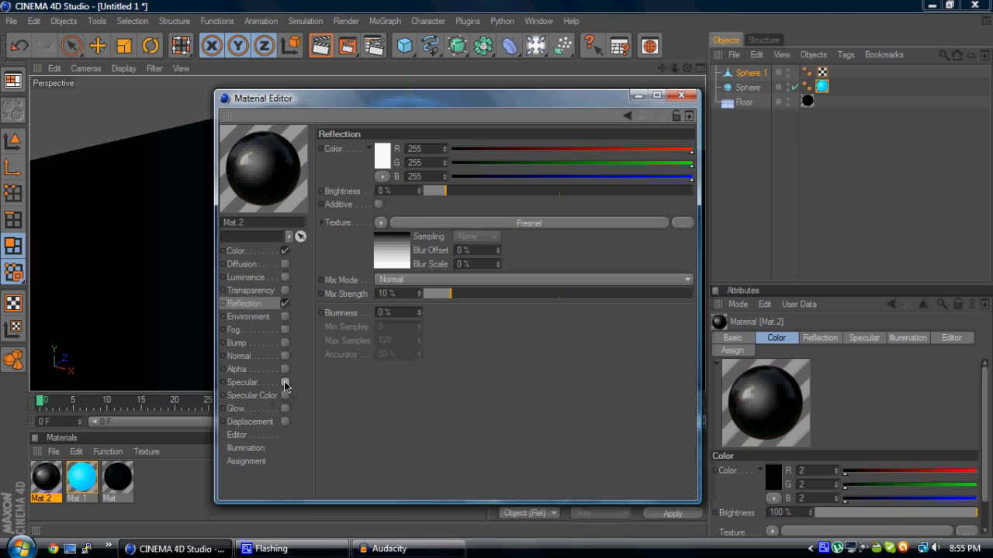
left_click(681, 96)
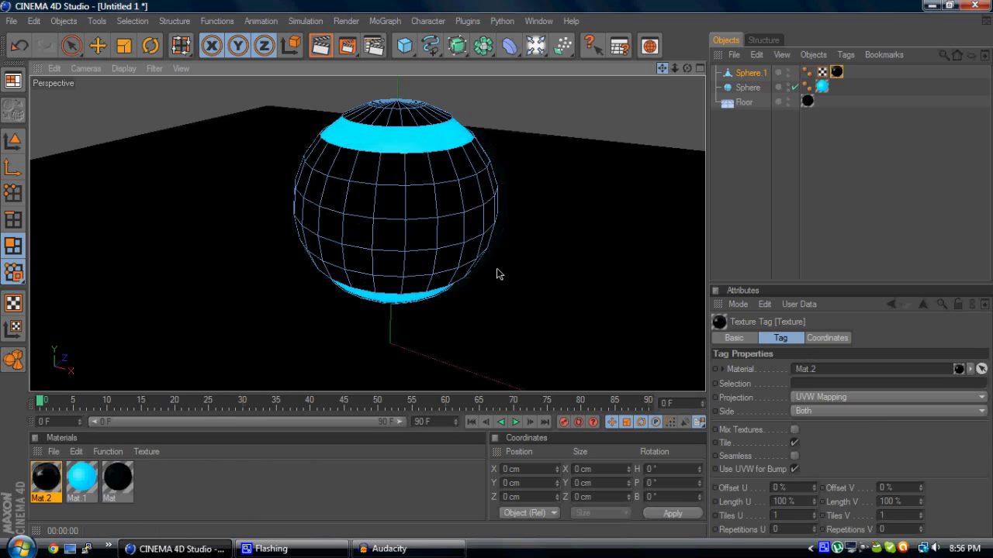
Set the Sphere's radius to 80 cm, then bring up render settings.
left_click(747, 87)
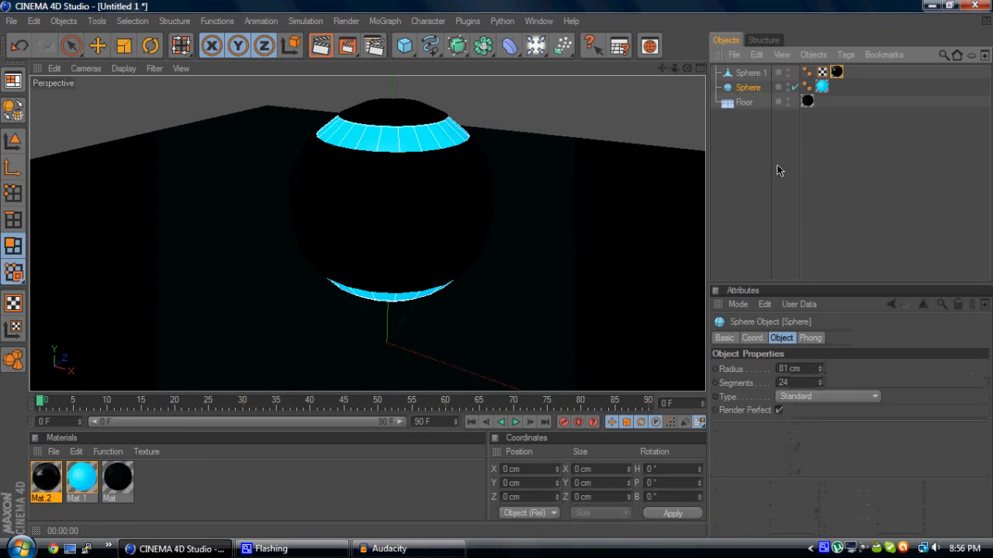
left_click(820, 371)
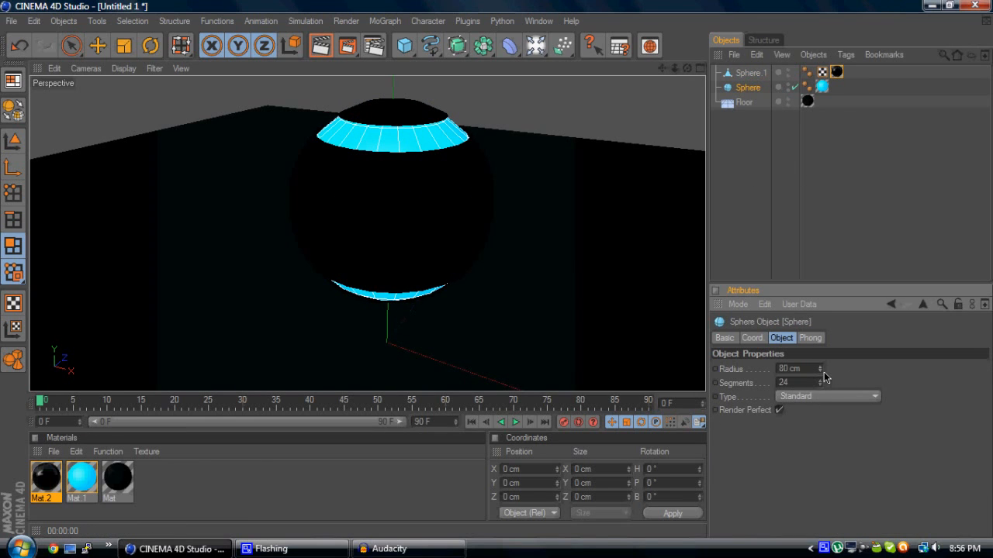
left_click(320, 45)
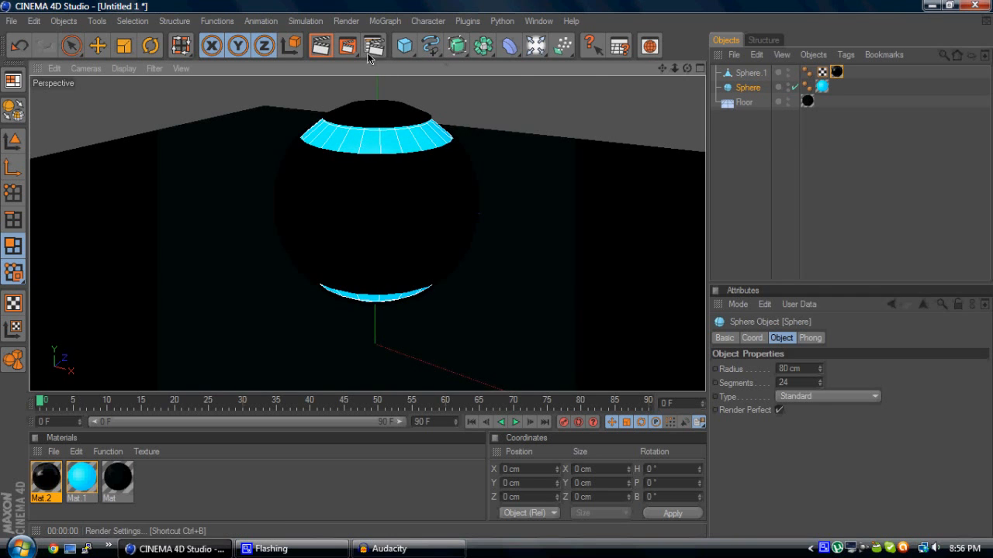
left_click(373, 45)
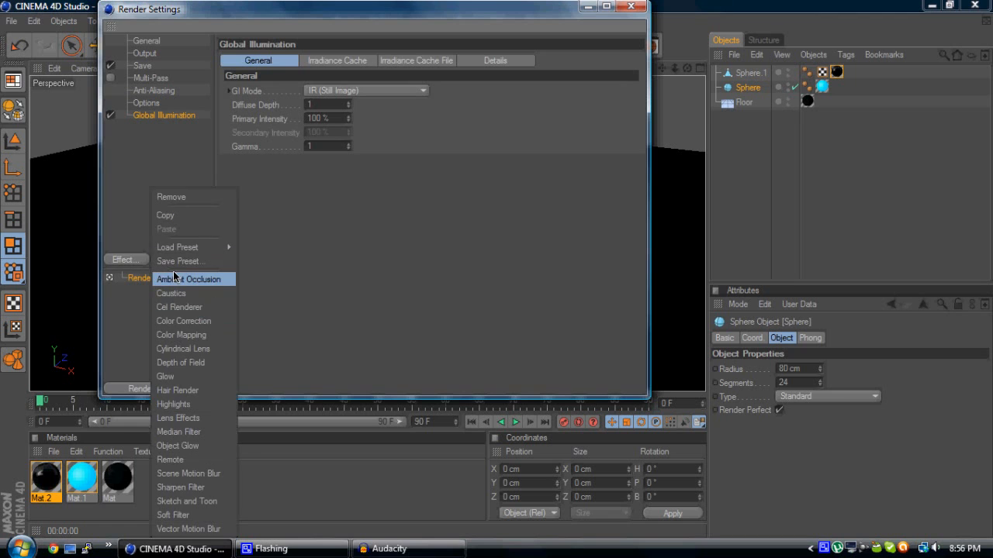
Add Ambient Occlusion alongside Global Illumination as render effects and close the settings.
left_click(189, 280)
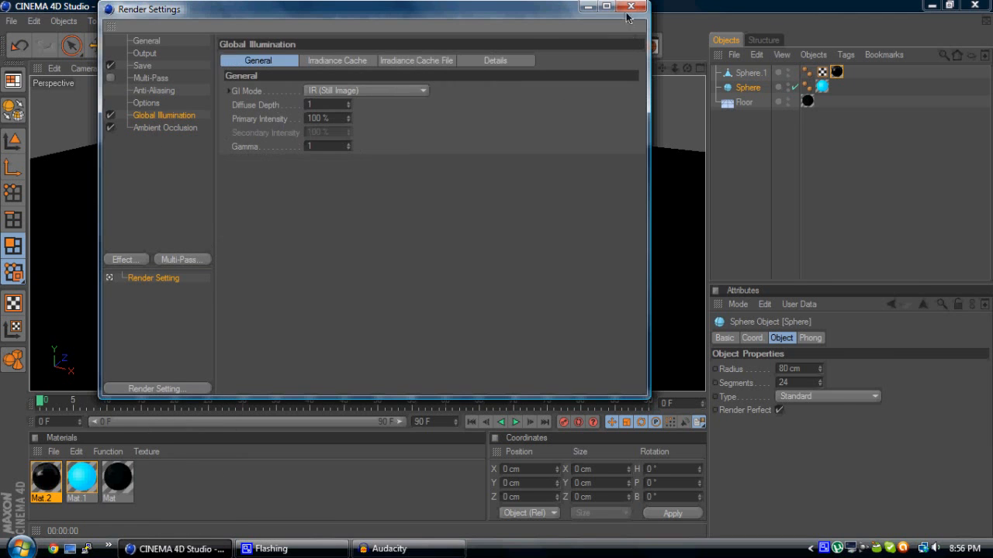
left_click(631, 7)
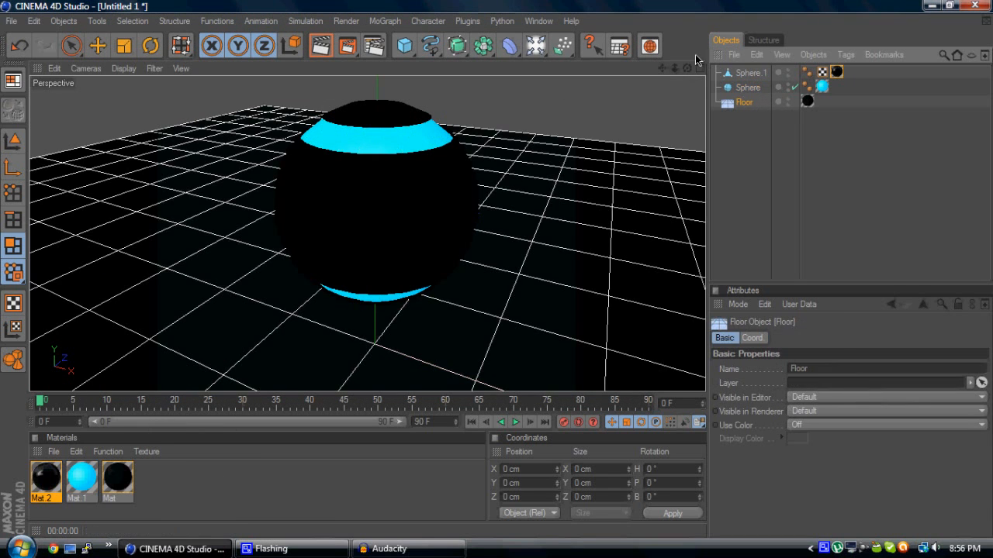
left_click(96, 45)
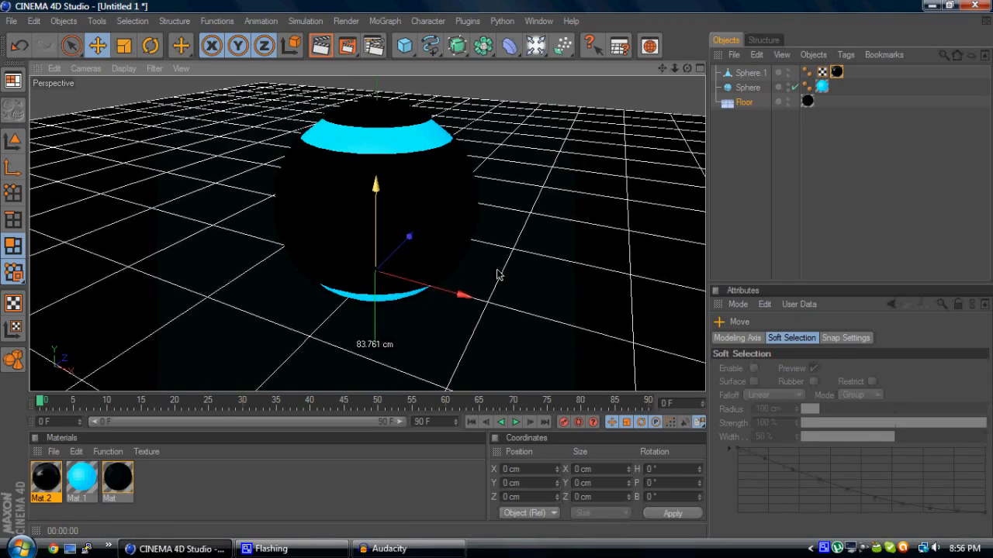
Set Mat.1's Luminance brightness to about 286%.
left_click(747, 87)
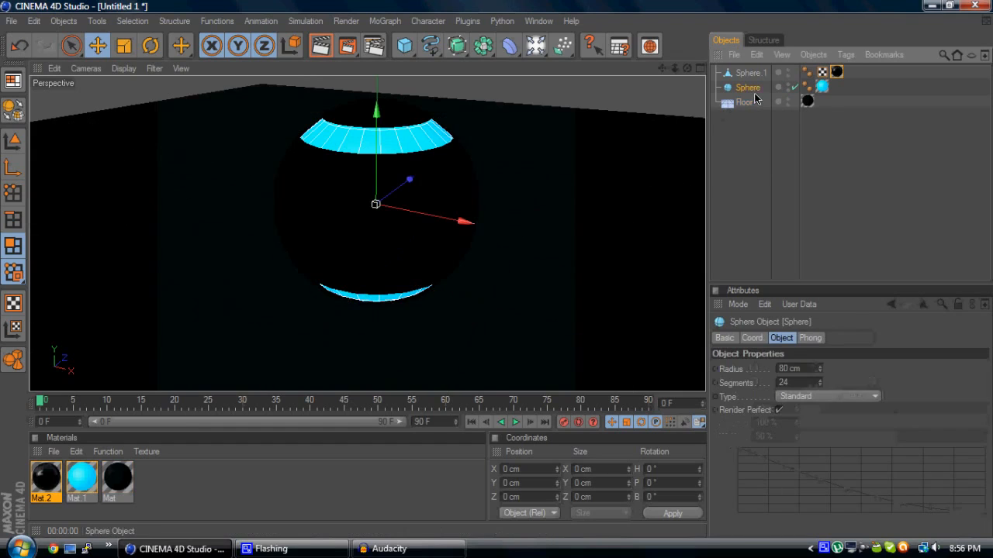
double_click(81, 477)
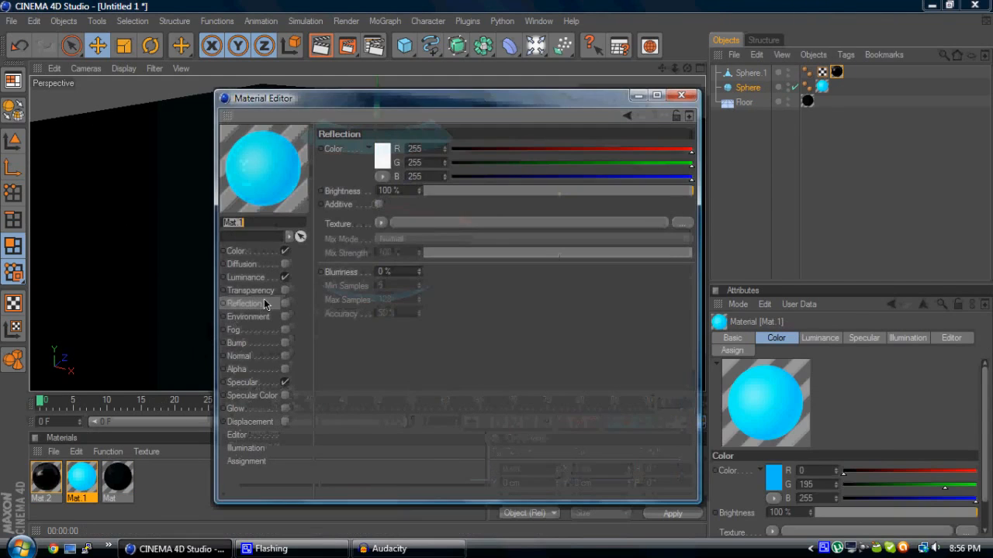
left_click(246, 277)
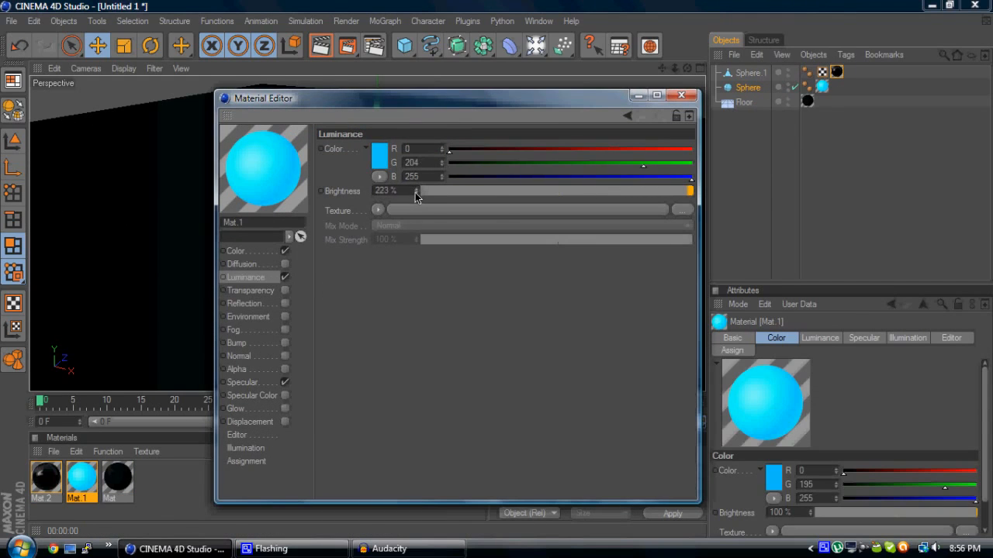
left_click_drag(388, 191, 419, 191)
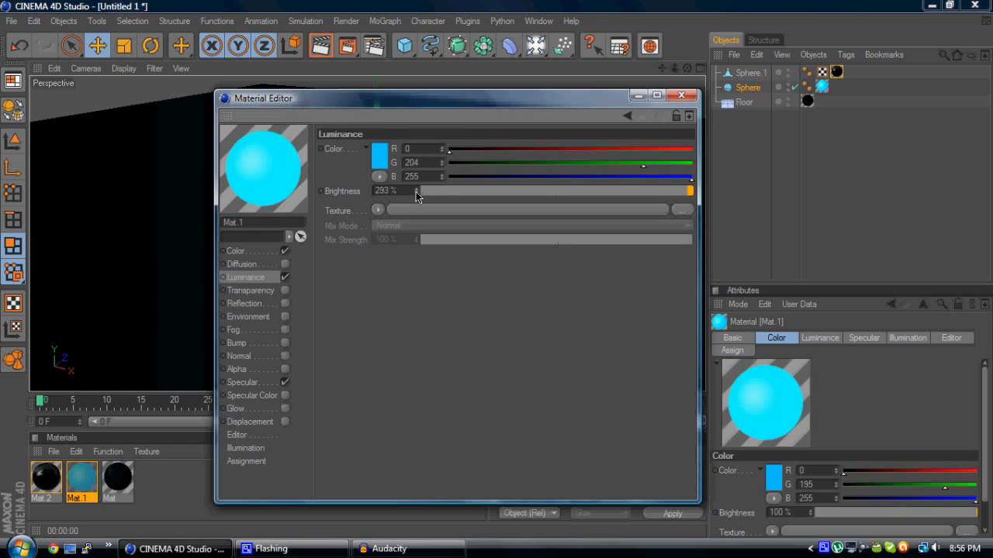
left_click_drag(419, 191, 415, 191)
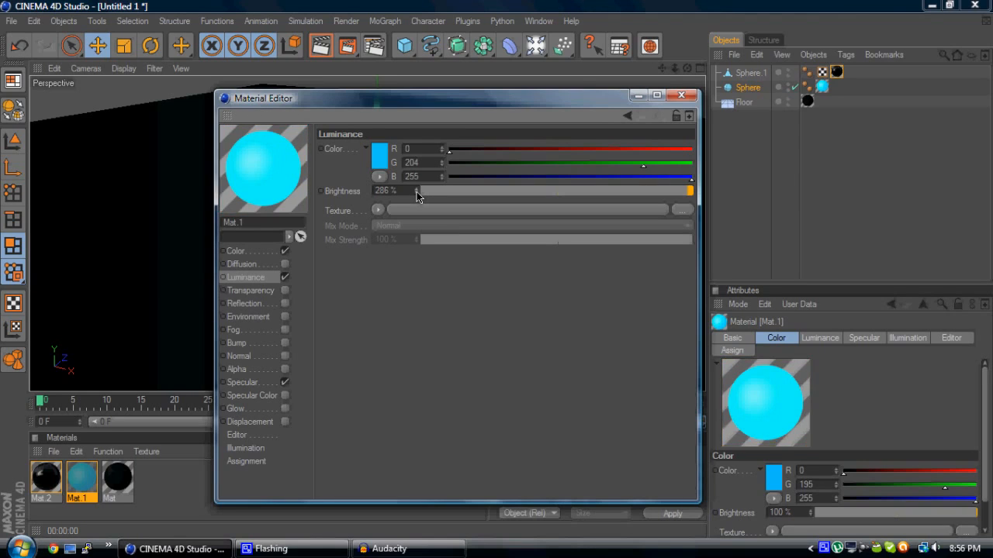
left_click(681, 94)
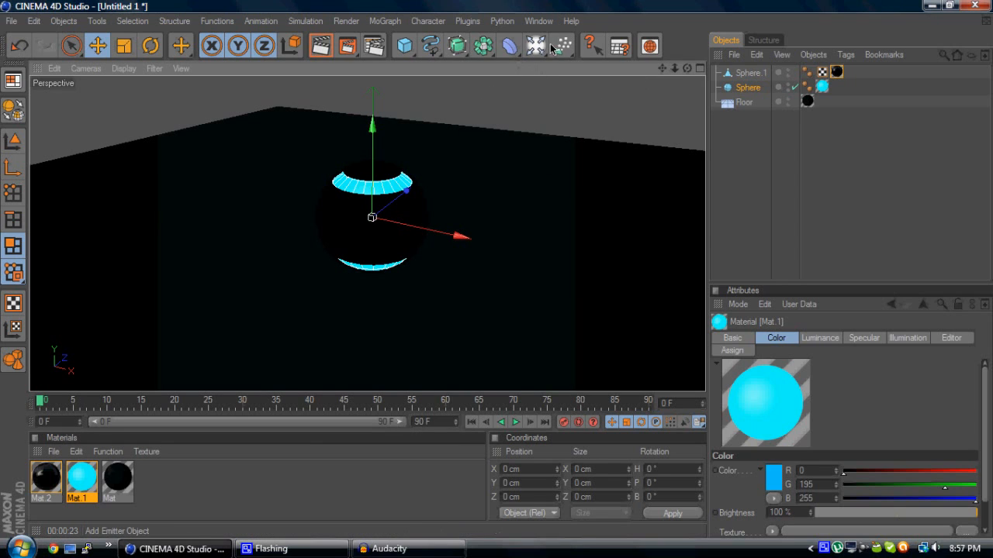
Add a Sky with a compositing tag and texture it with the studio HDRI image.
left_click(534, 45)
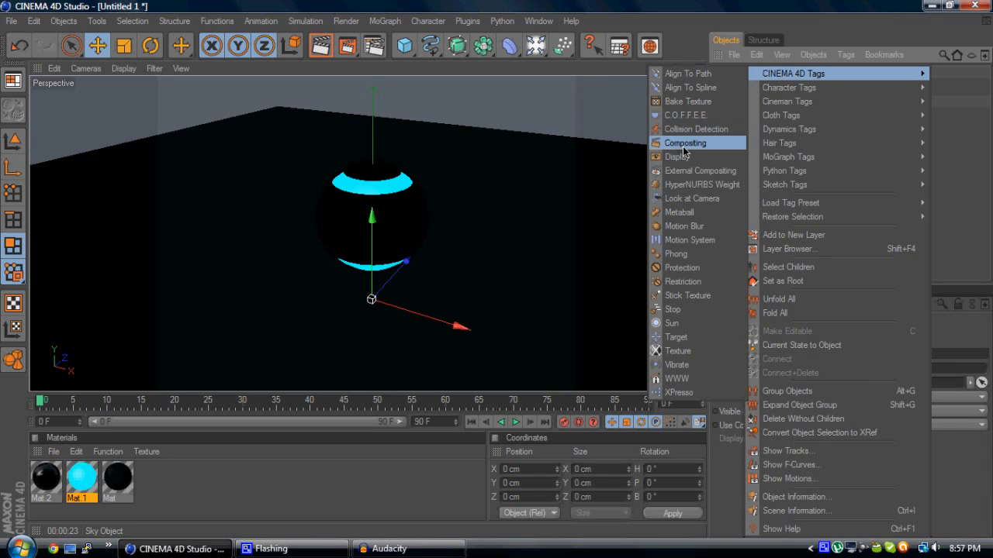
left_click(684, 143)
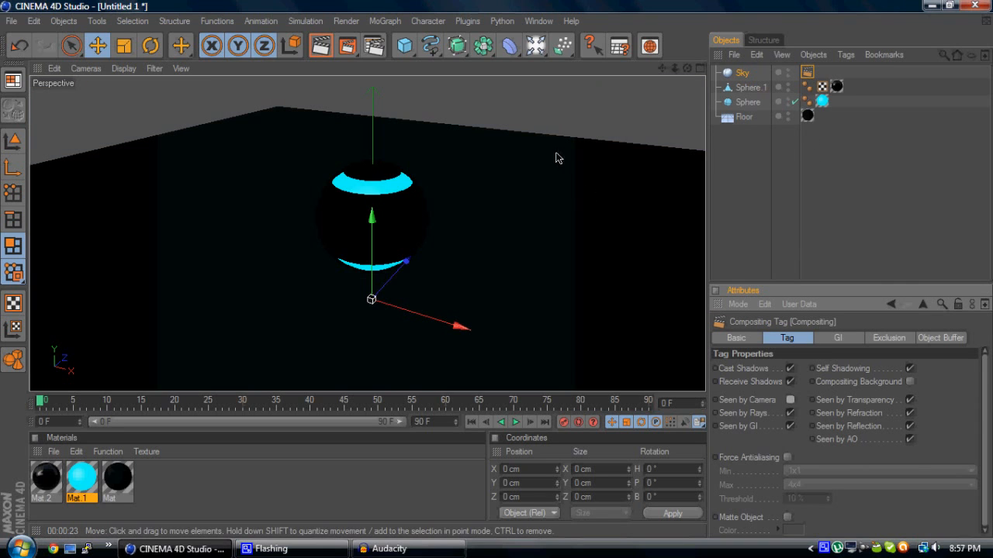
left_click(15, 548)
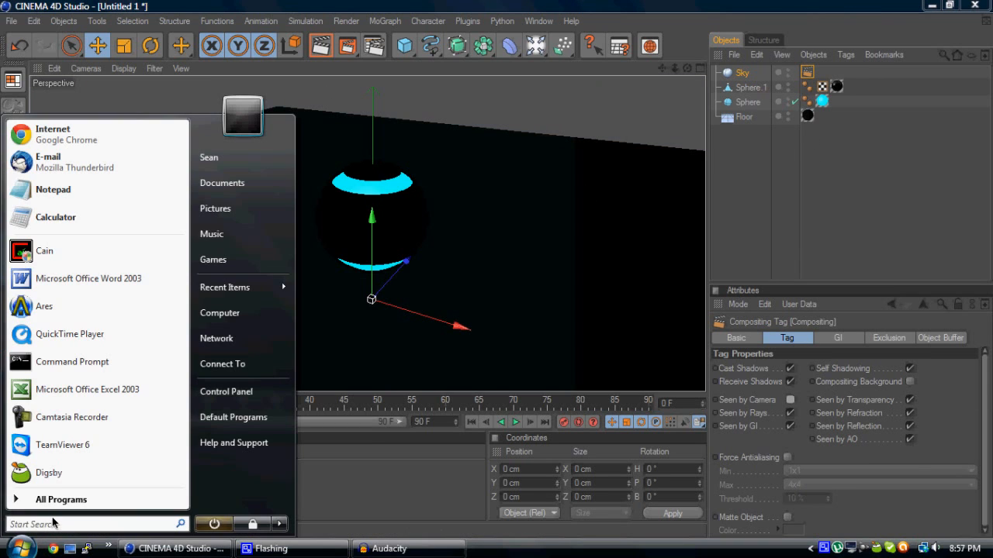
type("HDRI")
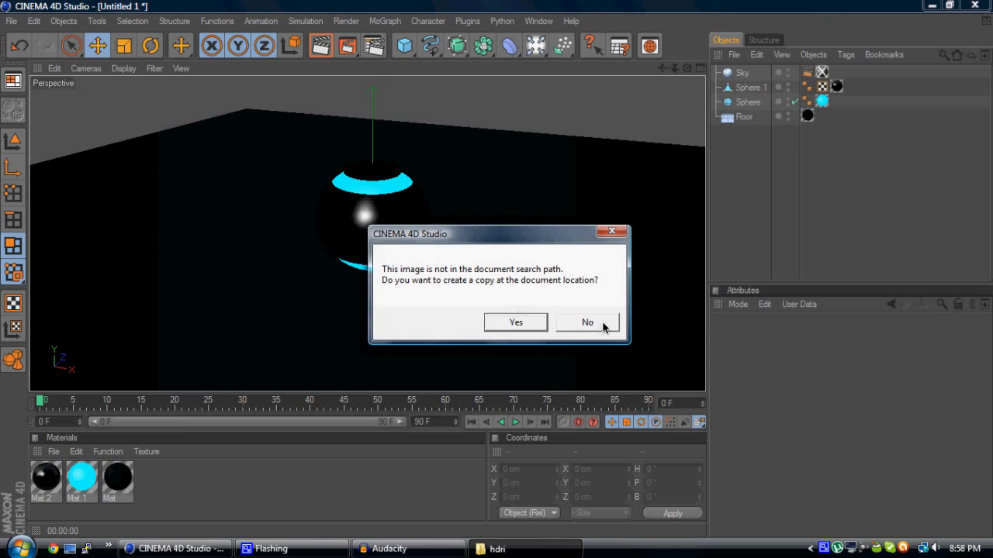
left_click(588, 321)
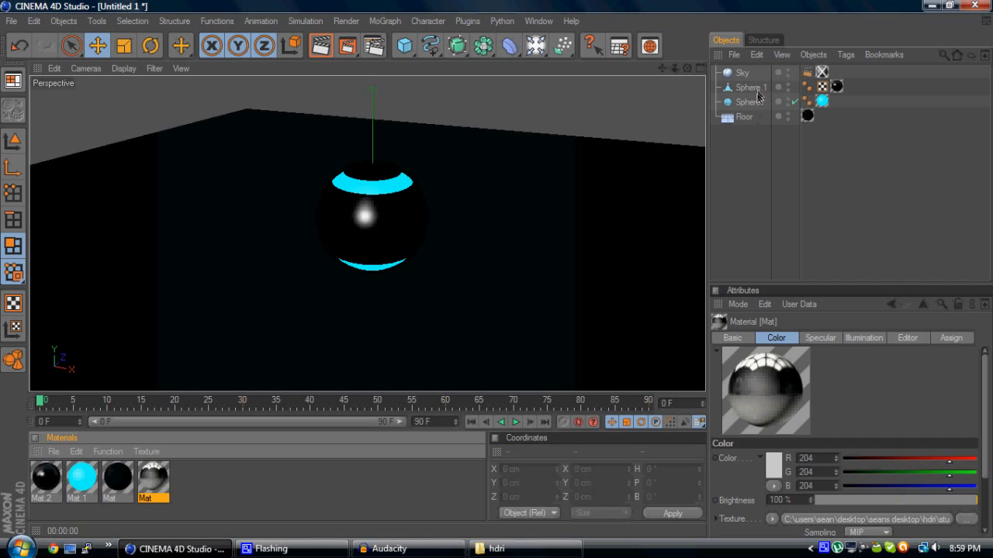
mouse_move(750, 93)
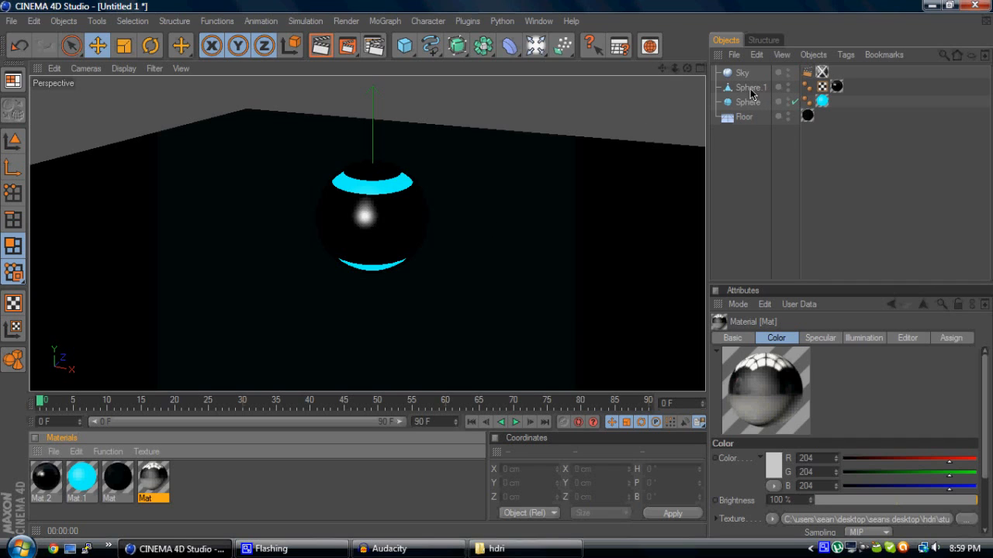
left_click(821, 72)
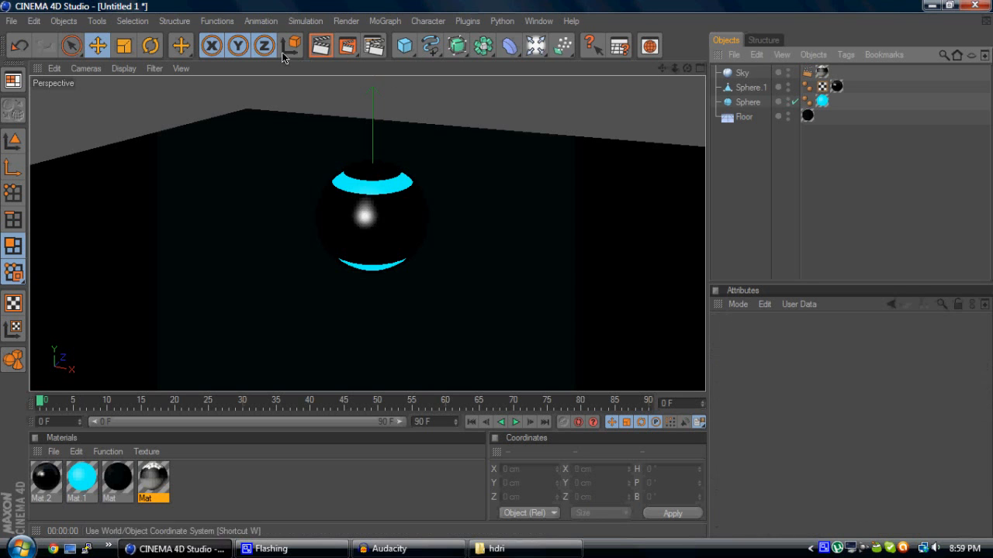
Render the active perspective view to preview the banded black sphere.
left_click(319, 45)
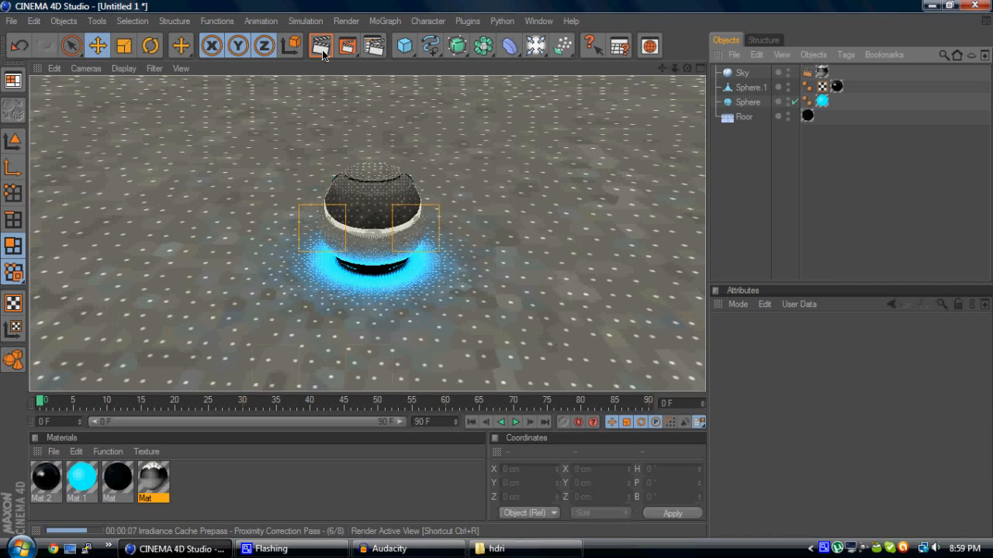
left_click(320, 45)
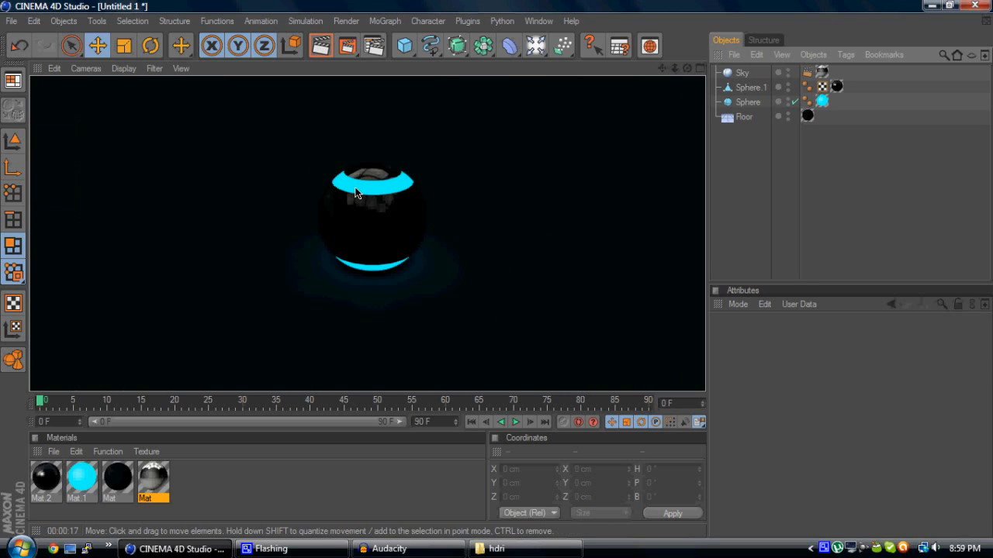
mouse_move(519, 155)
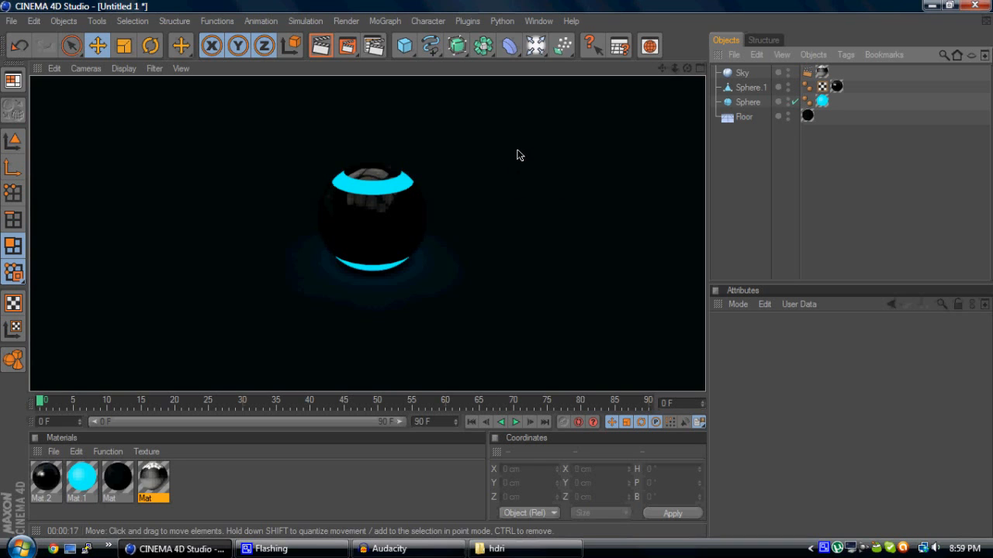
mouse_move(640, 89)
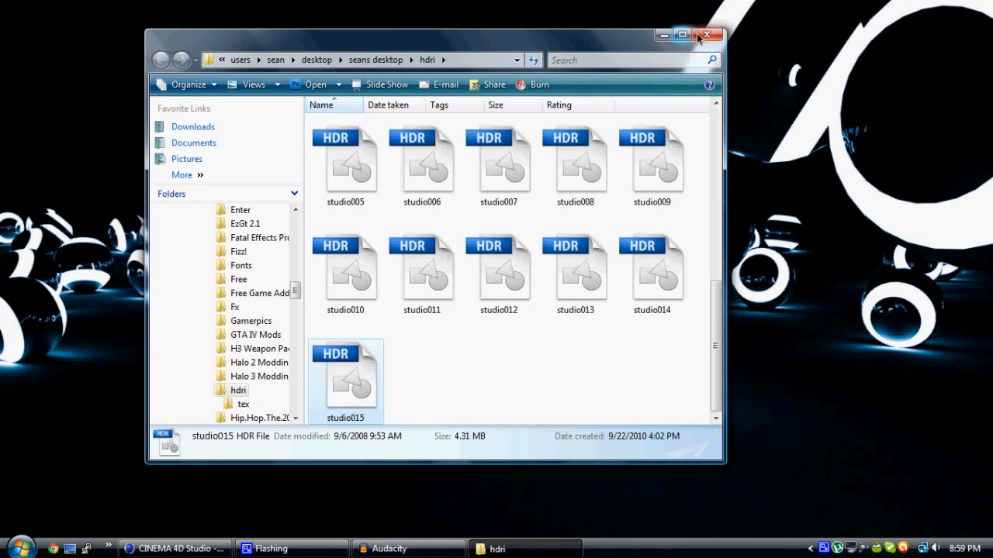
Close the HDRI folder to view the glowing-balls wallpaper, then return to CINEMA 4D.
left_click(706, 35)
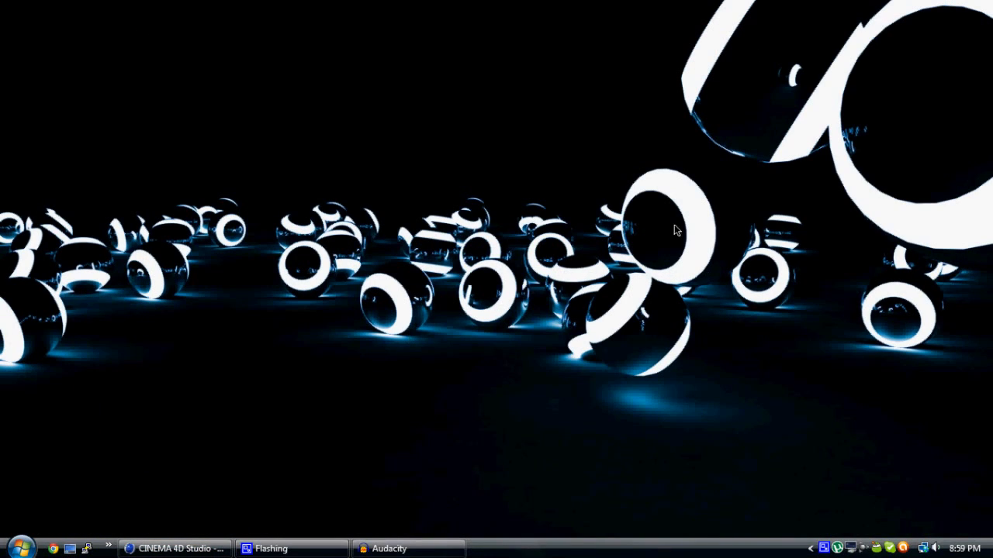
mouse_move(382, 347)
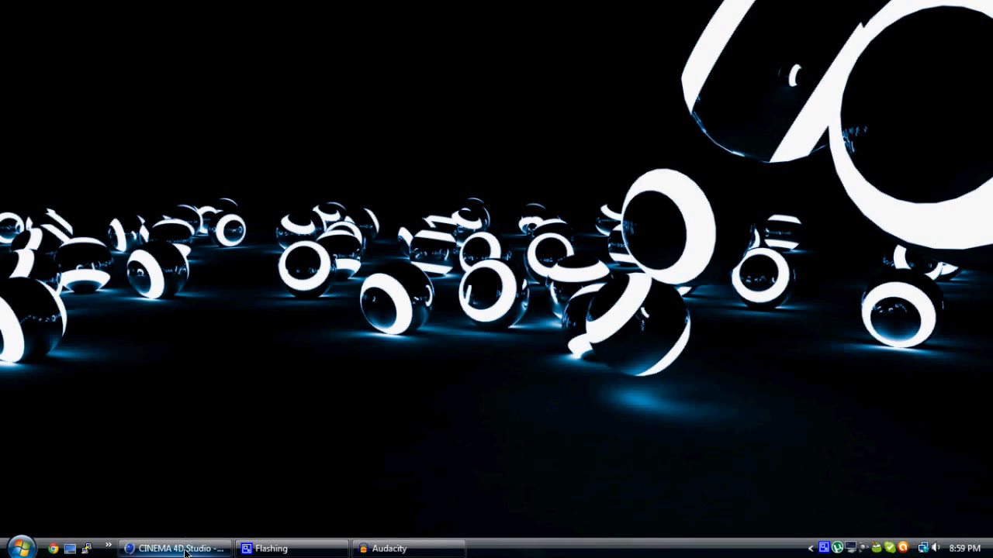
left_click(175, 548)
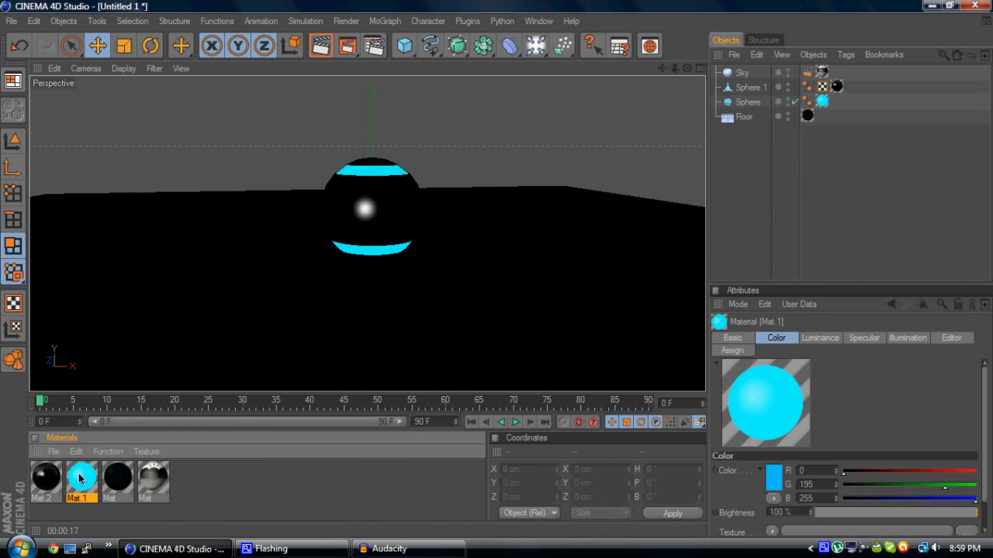
Set Mat.1's luminance brightness to about 344% and its glow colour to white.
double_click(82, 479)
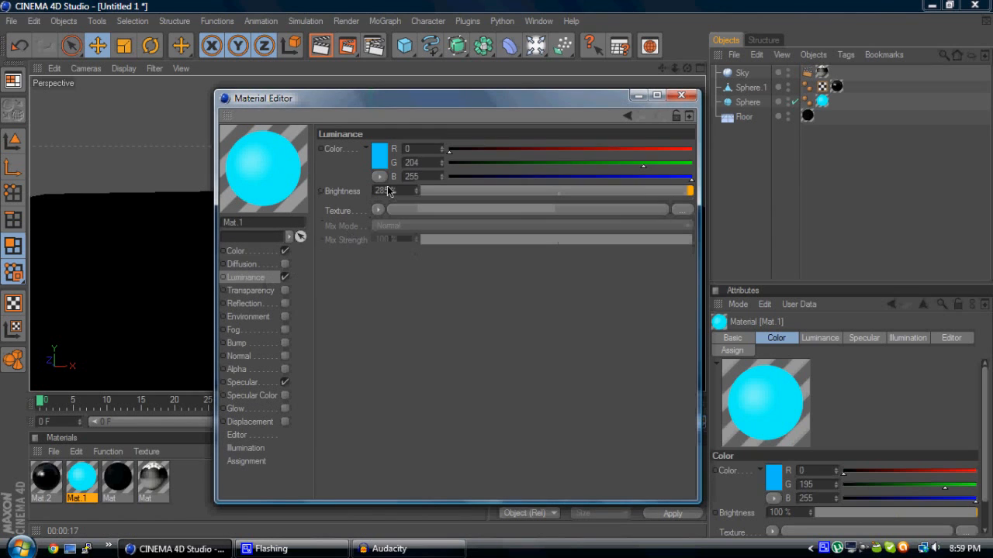
left_click_drag(388, 190, 419, 190)
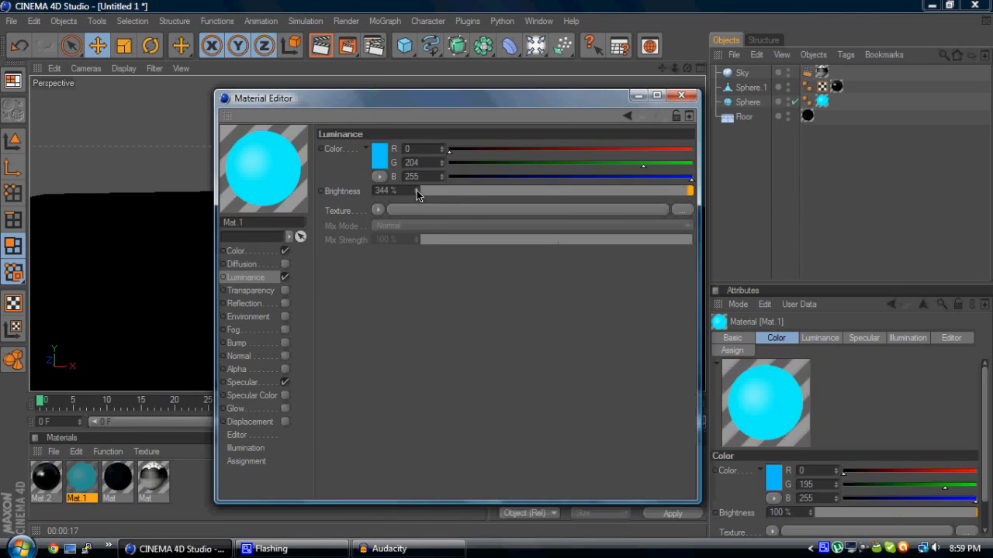
left_click(379, 155)
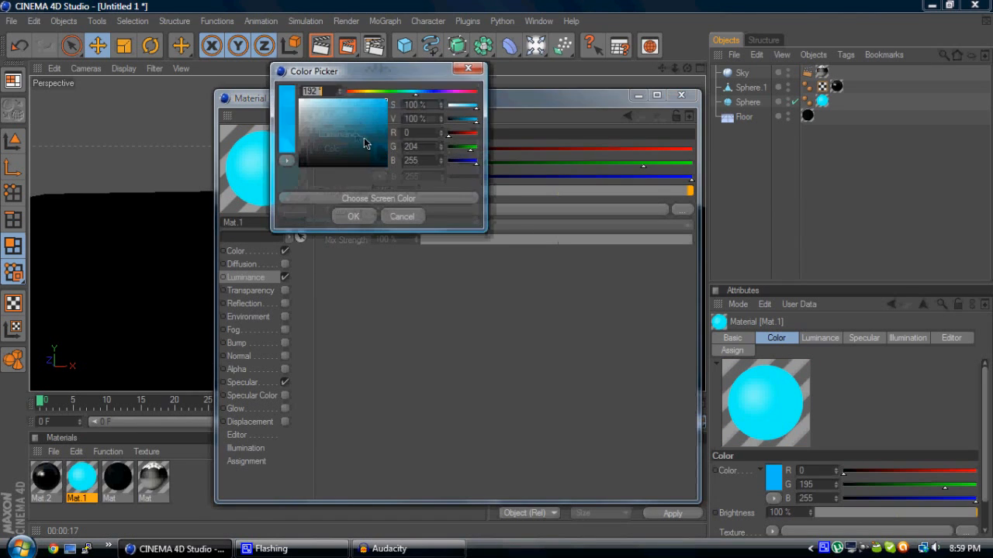
left_click(353, 216)
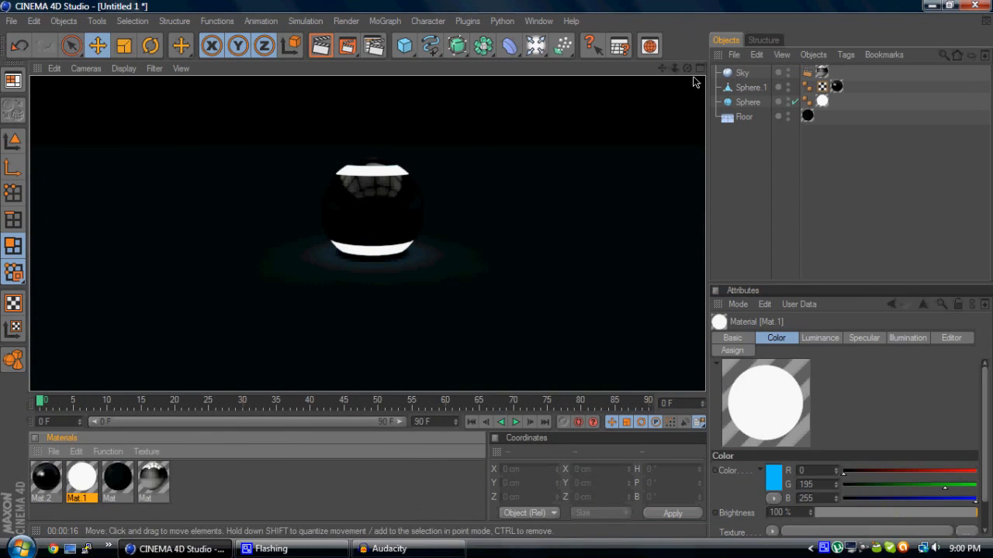
Group Sphere and Sphere.1 under a Null object.
left_click(744, 116)
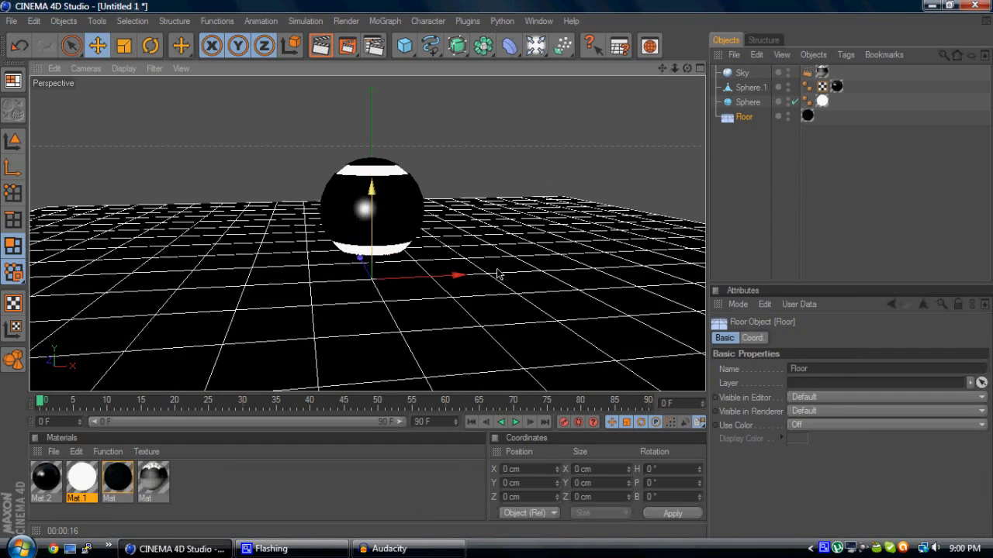
left_click(749, 87)
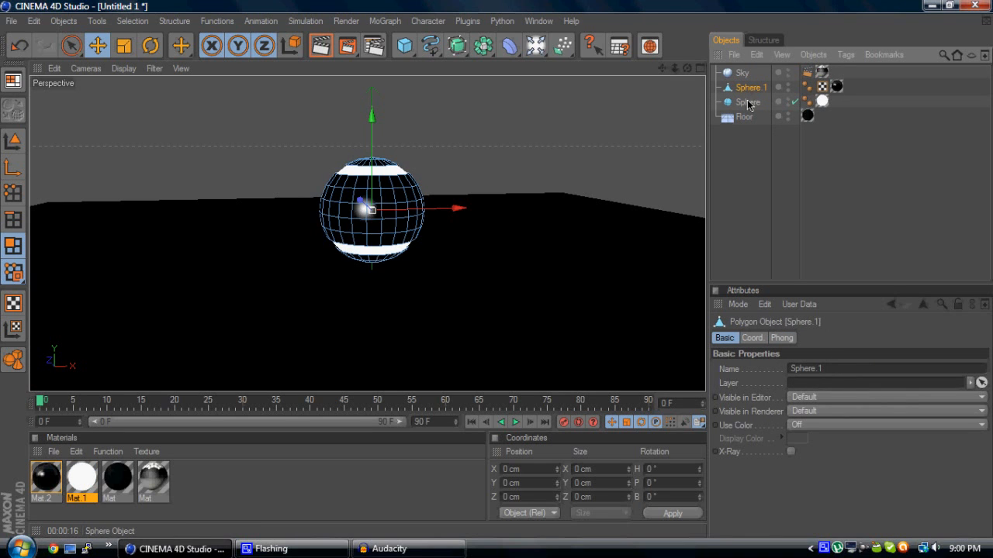
right_click(749, 102)
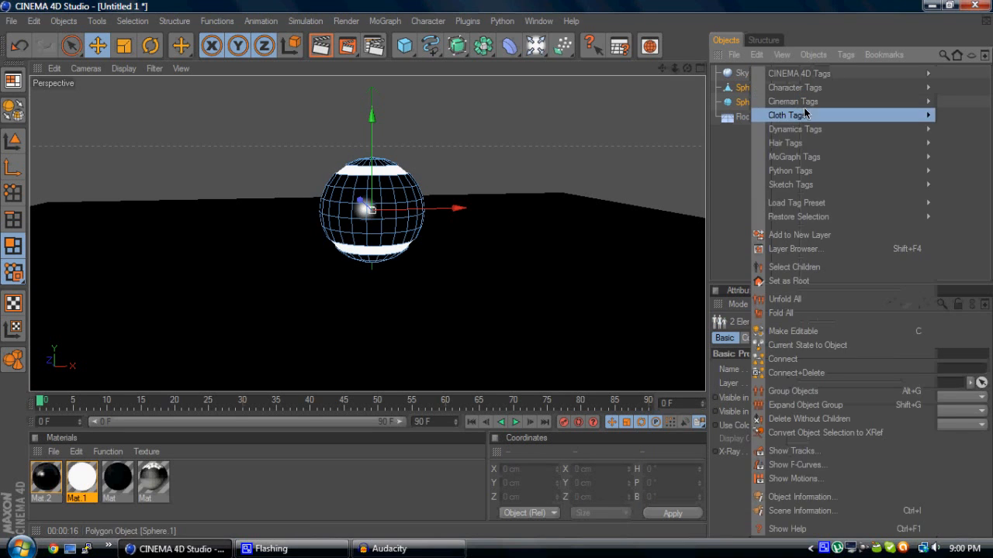
mouse_move(806, 404)
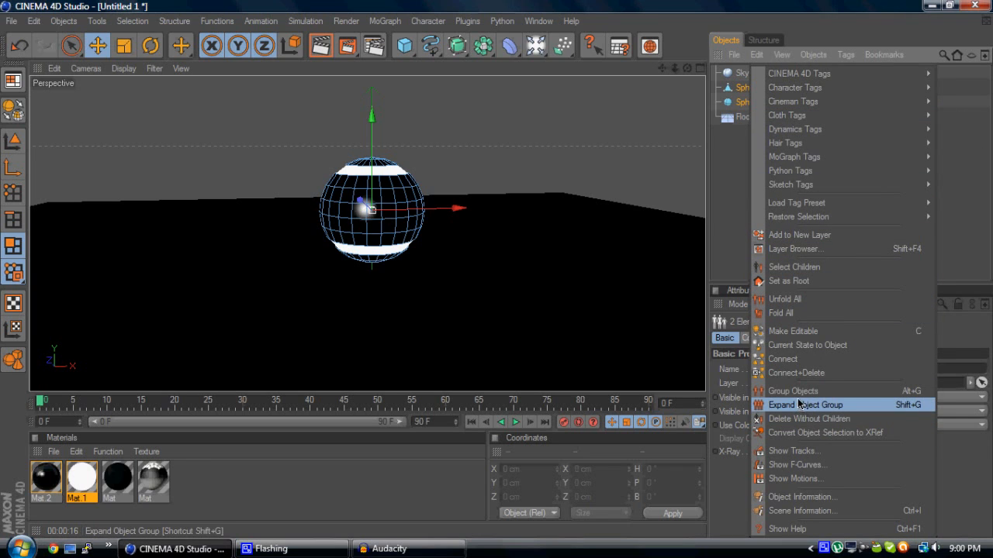
left_click(792, 391)
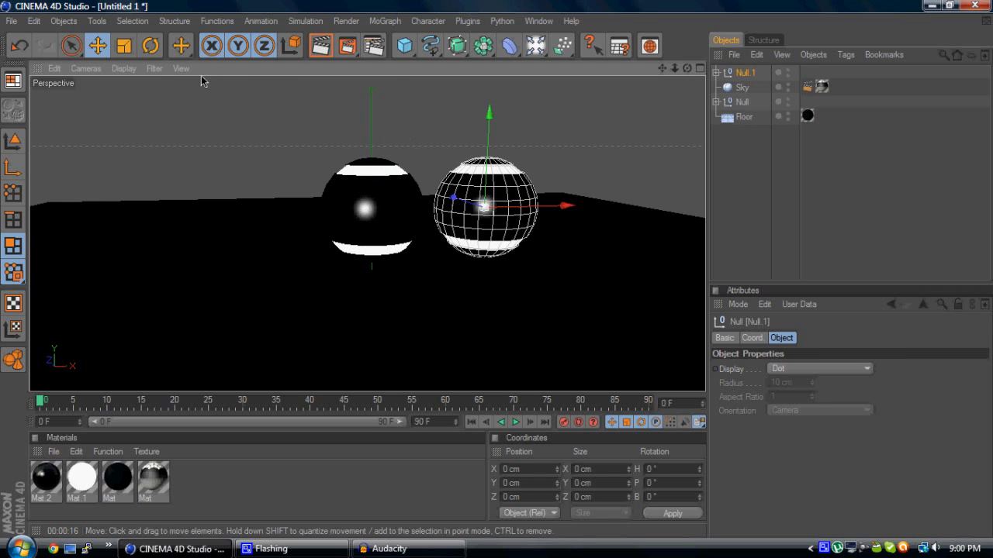
Rotate Null.1 so its bands run vertically, shift it right, and render the active view.
left_click(151, 45)
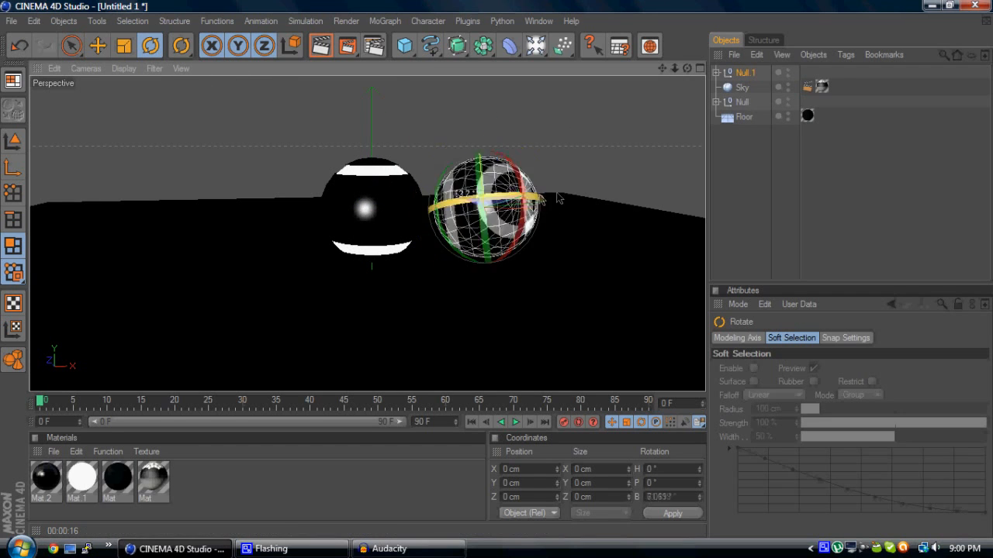
left_click(97, 45)
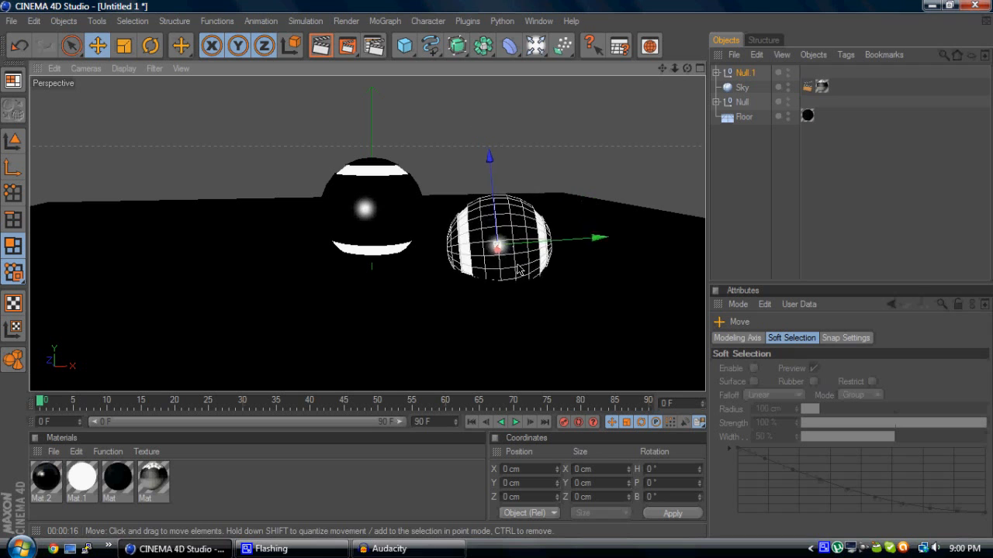
left_click_drag(496, 244, 547, 201)
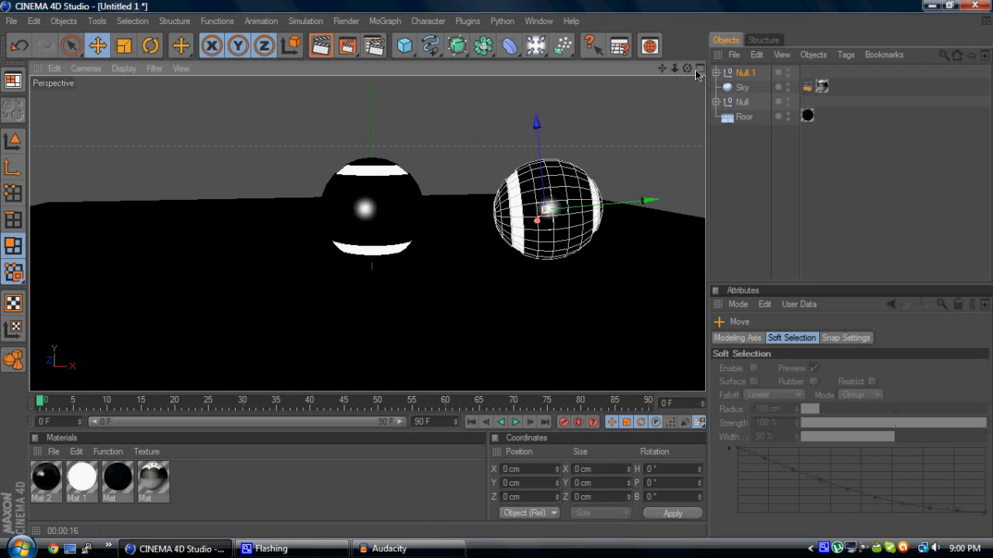
left_click(319, 45)
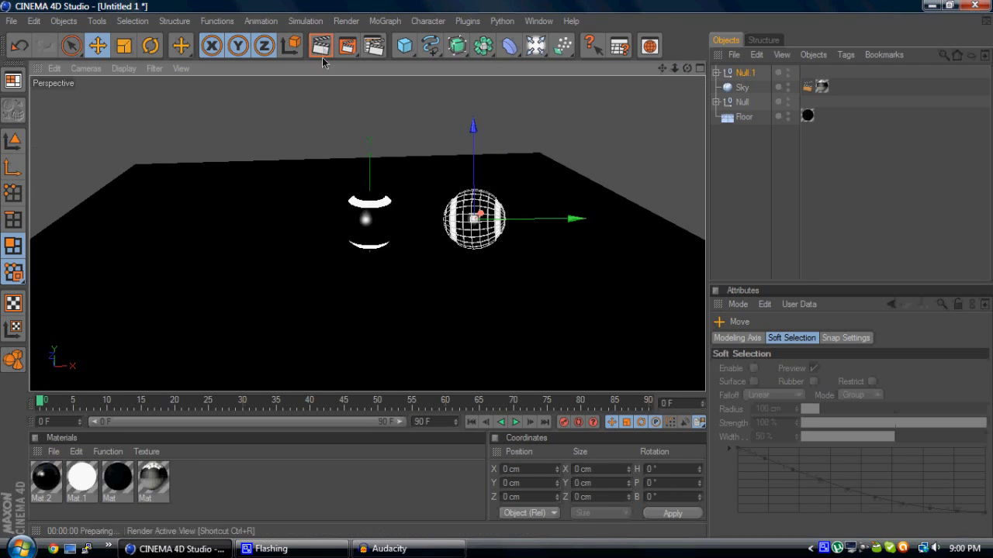
left_click(320, 45)
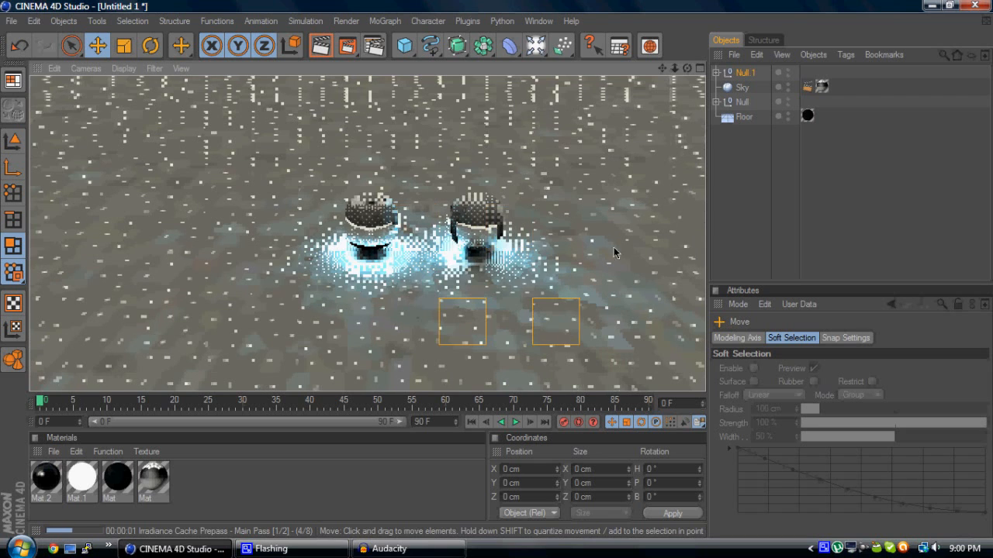